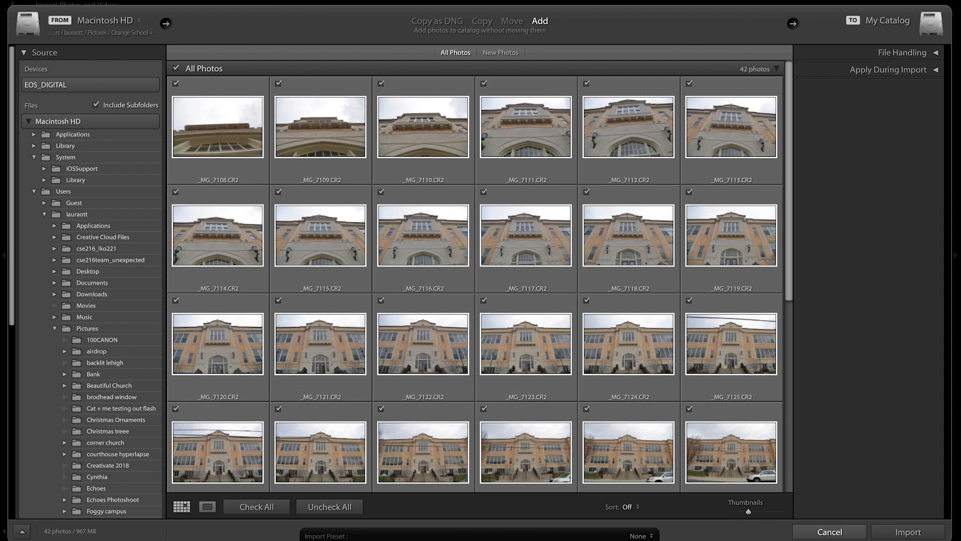
# Review the checked previews and import all 42 school-building photos into the catalog
pyautogui.scroll(-3)
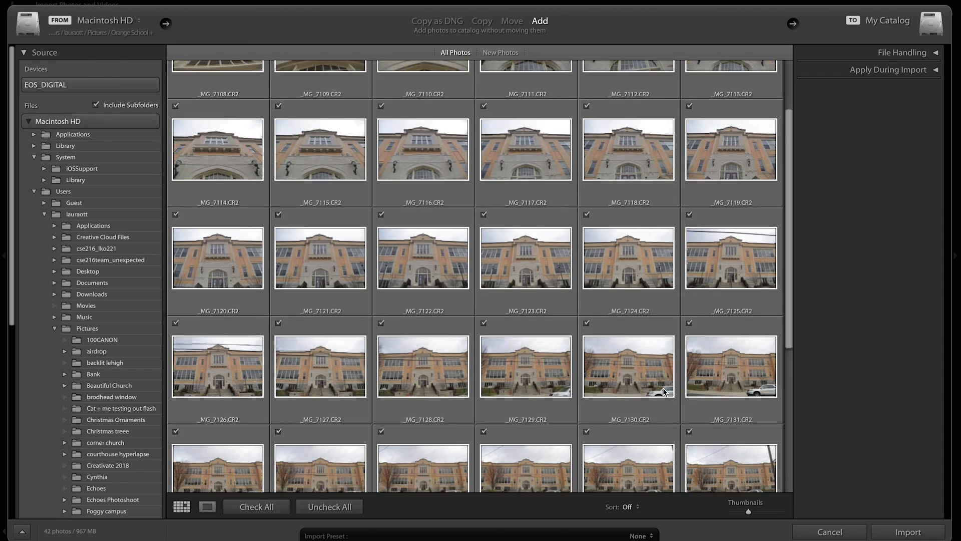
pyautogui.scroll(-3)
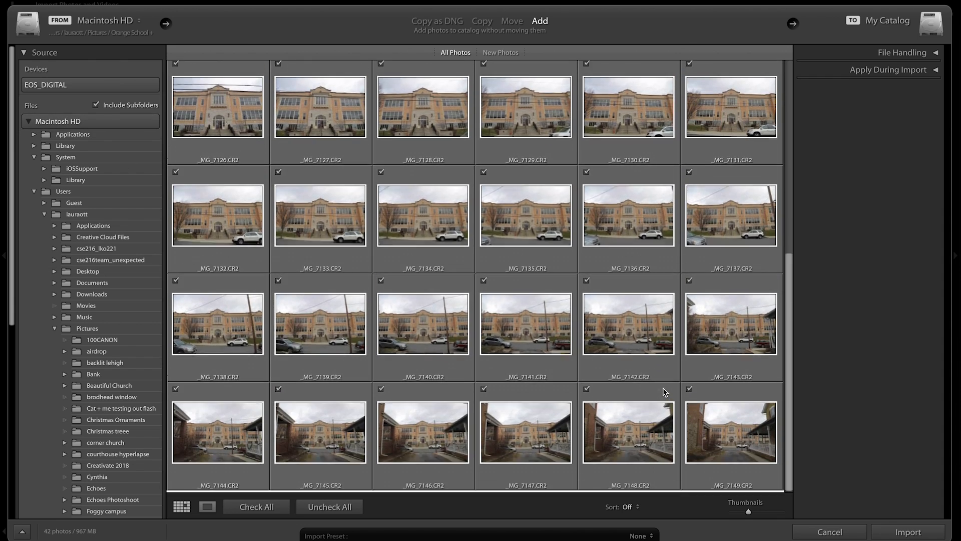
pyautogui.click(905, 531)
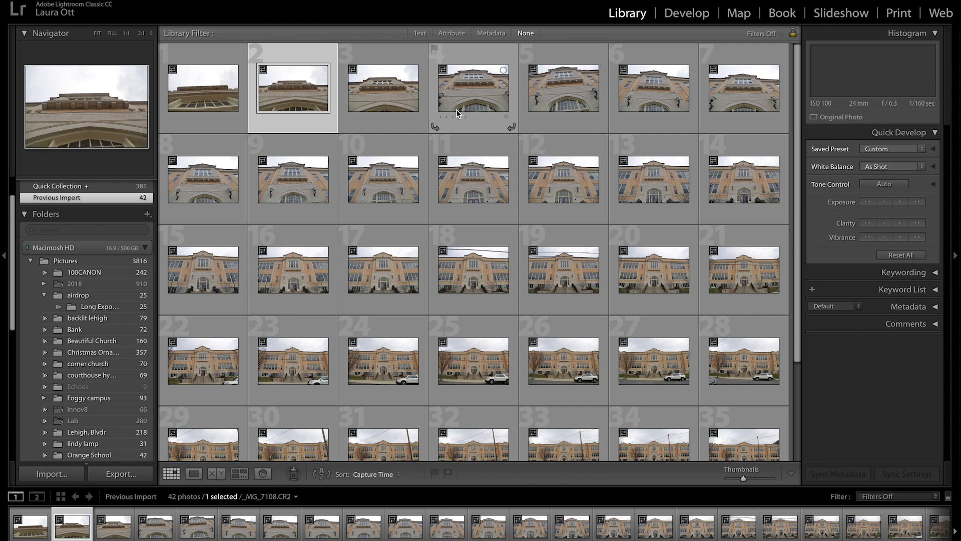
# Mark photos 4–6 as Rejected, then select straight-on photo 18
pyautogui.click(653, 88)
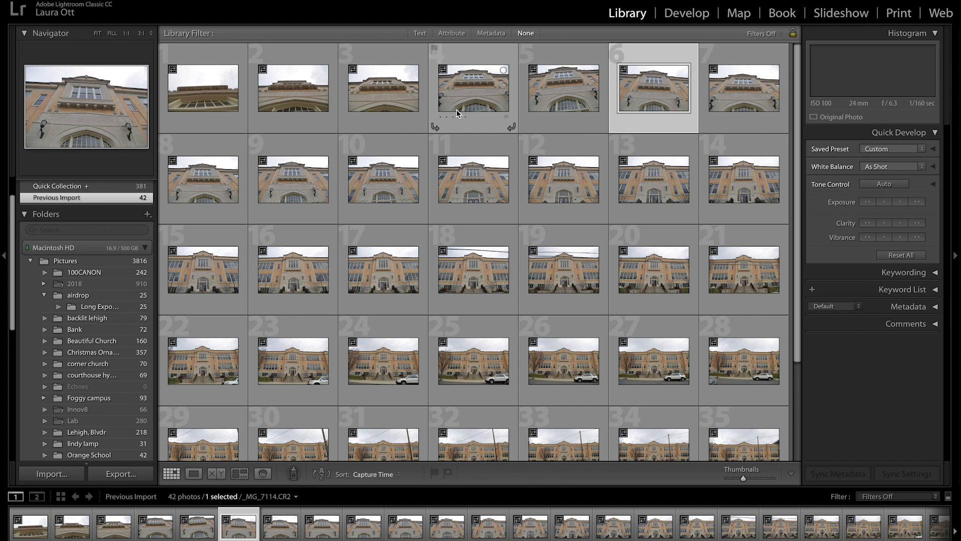
pyautogui.click(470, 90)
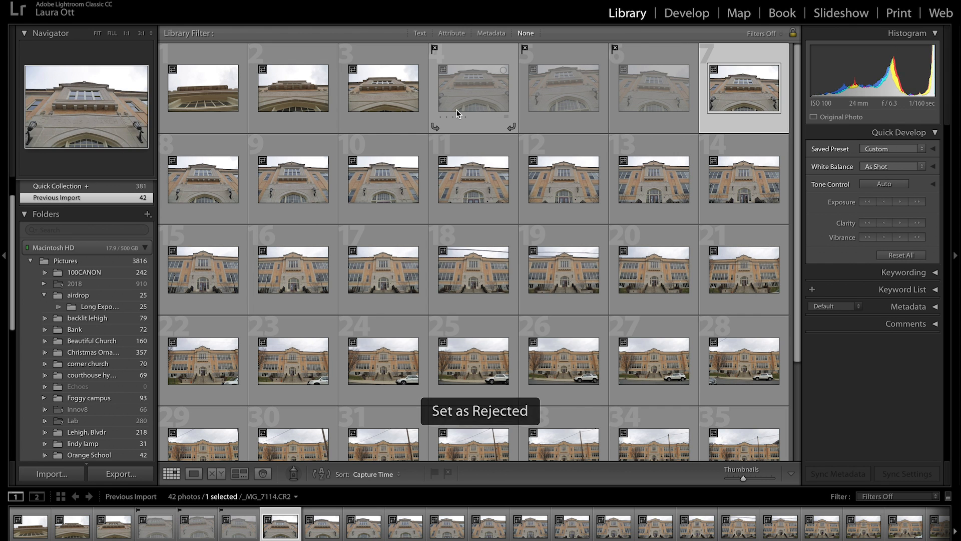
pyautogui.click(473, 271)
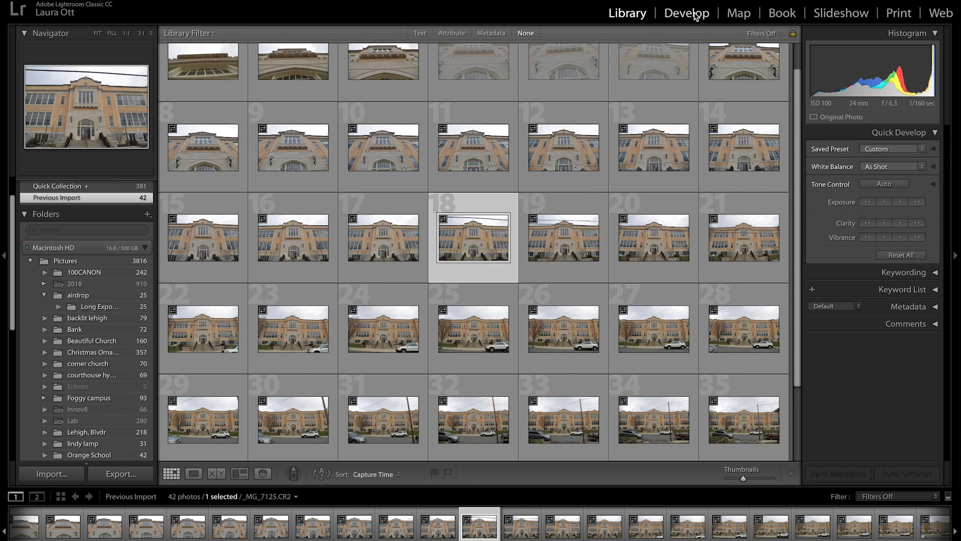
# In Develop, set Contrast +18, Highlights -100, Shadows +13, Blacks -19, Whites +5, Clarity +13
pyautogui.click(686, 13)
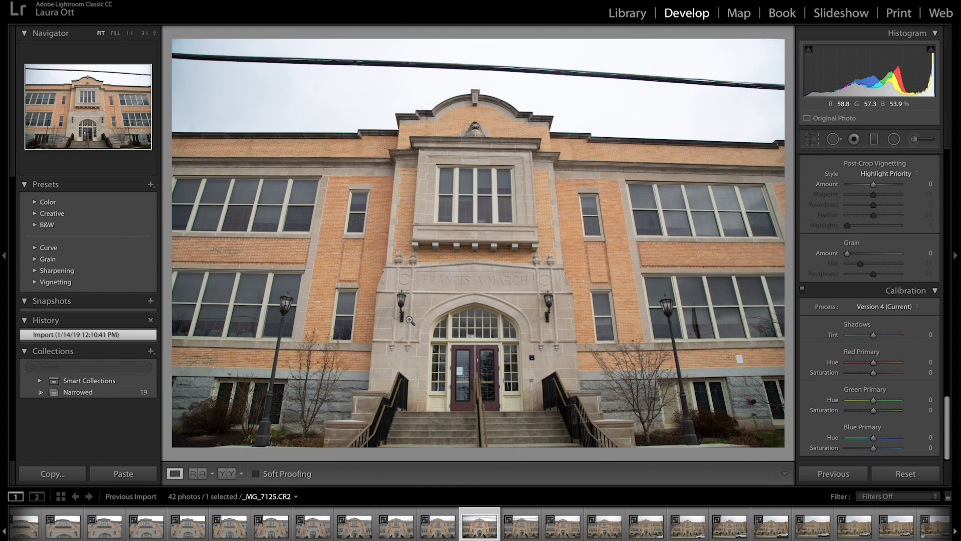
pyautogui.click(123, 473)
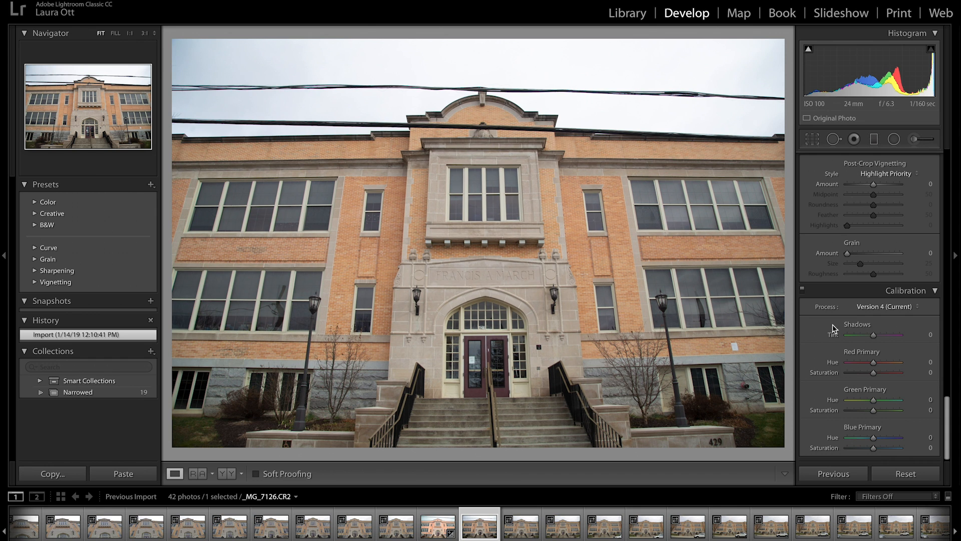
pyautogui.moveTo(874, 364)
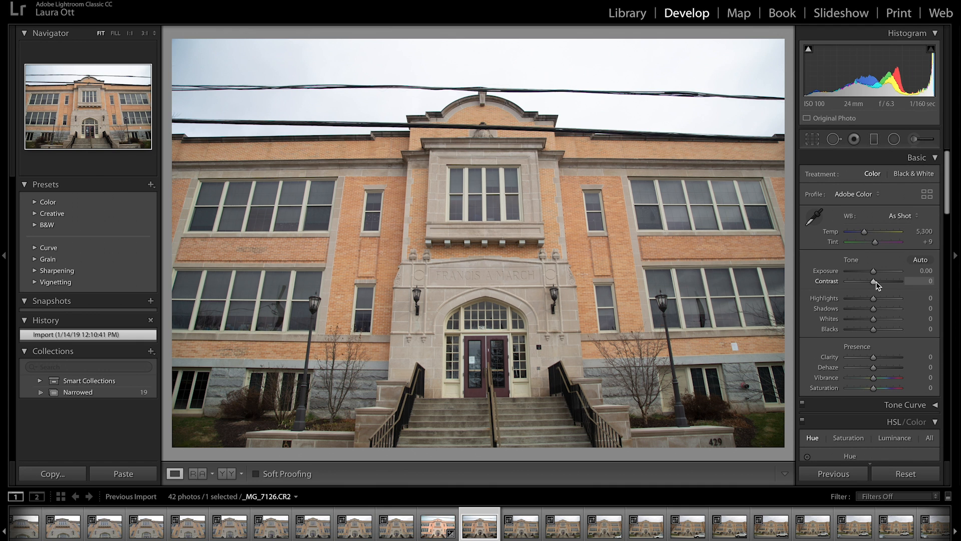
pyautogui.moveTo(873, 281); pyautogui.dragTo(881, 281)
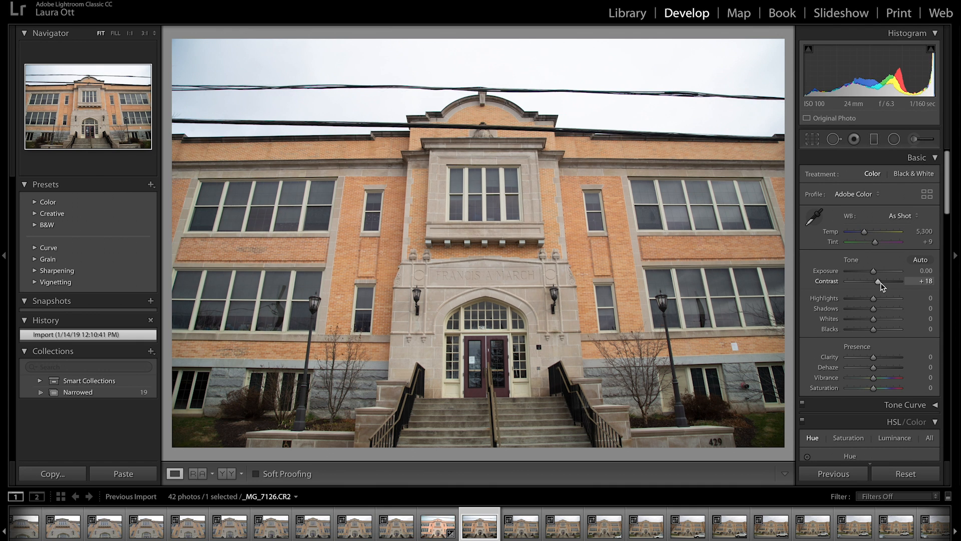
pyautogui.moveTo(874, 298); pyautogui.dragTo(868, 298)
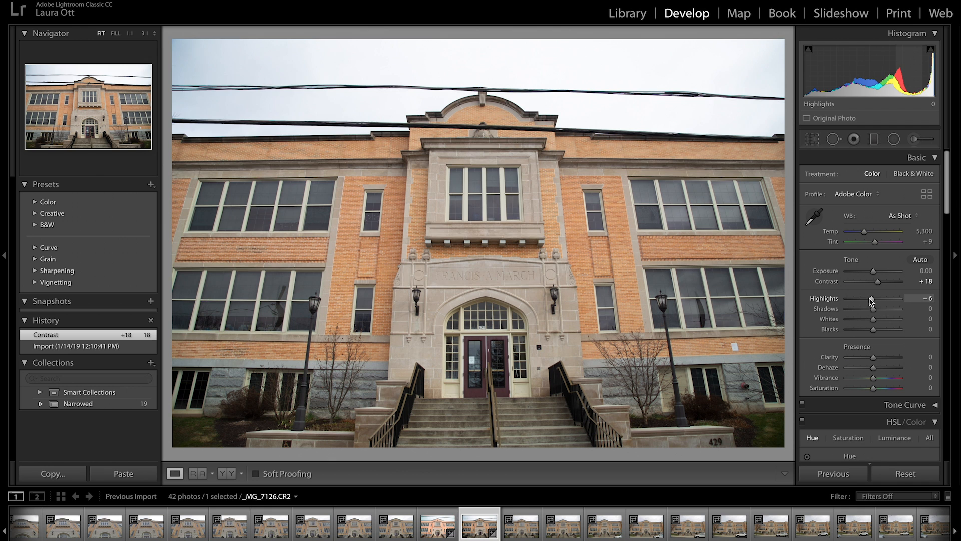
pyautogui.moveTo(871, 308); pyautogui.dragTo(847, 309)
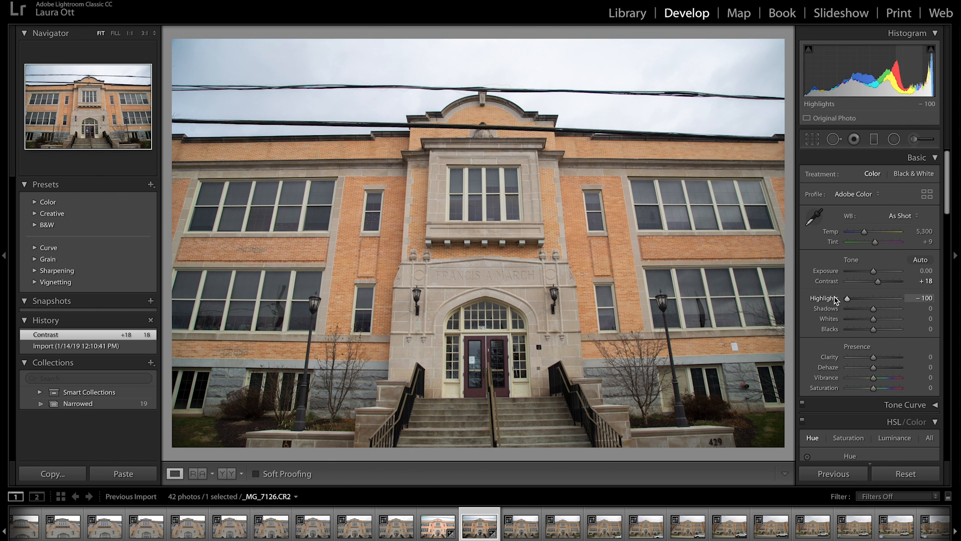
pyautogui.moveTo(875, 309); pyautogui.dragTo(881, 309)
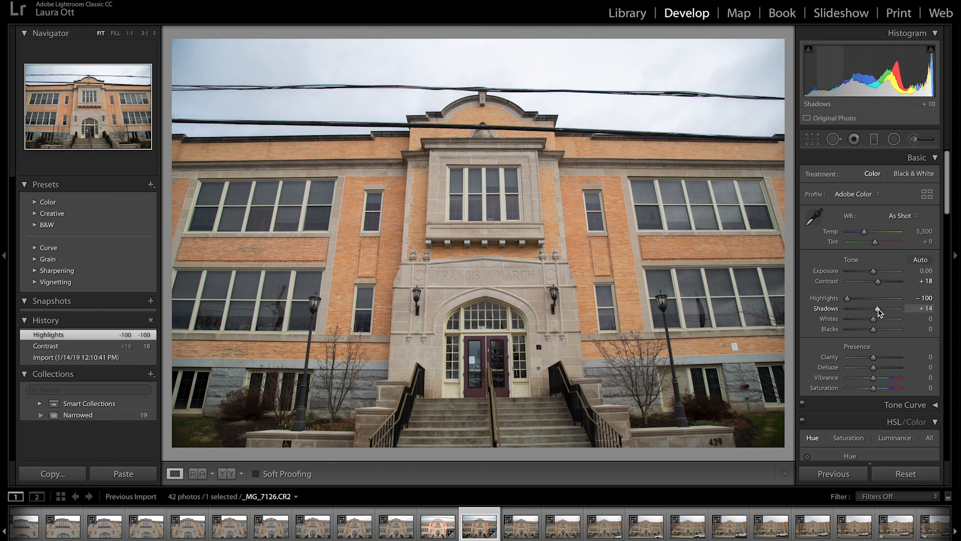
pyautogui.moveTo(878, 319); pyautogui.dragTo(876, 318)
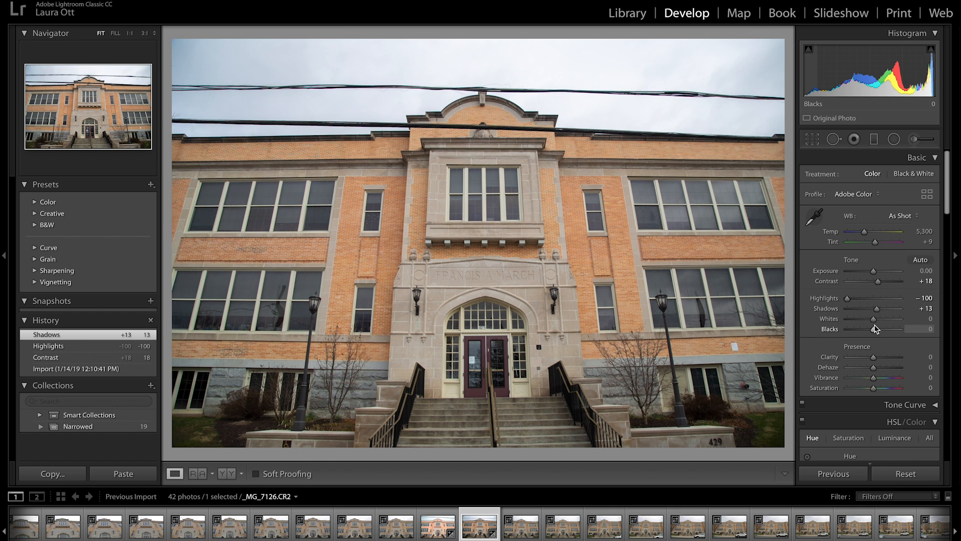
pyautogui.moveTo(889, 328); pyautogui.dragTo(871, 329)
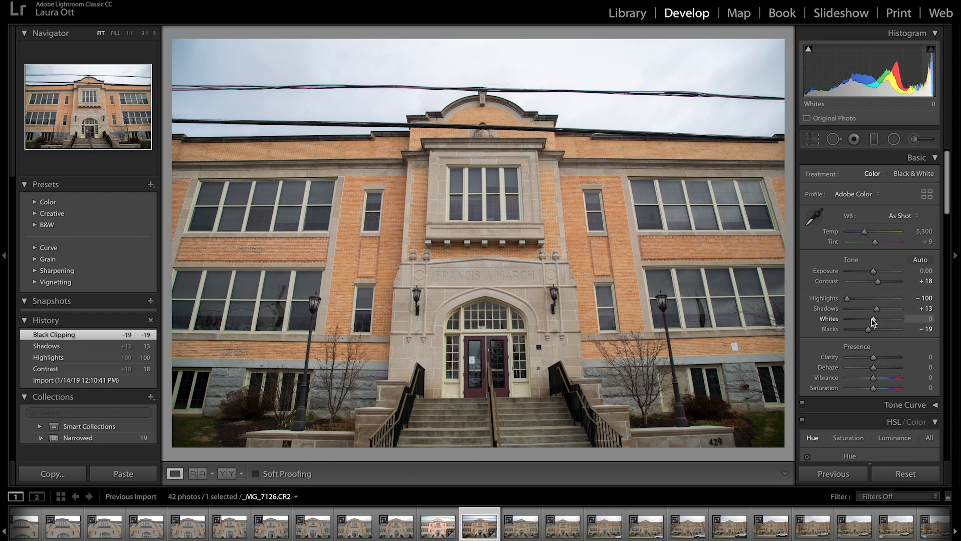
pyautogui.moveTo(865, 319); pyautogui.dragTo(874, 318)
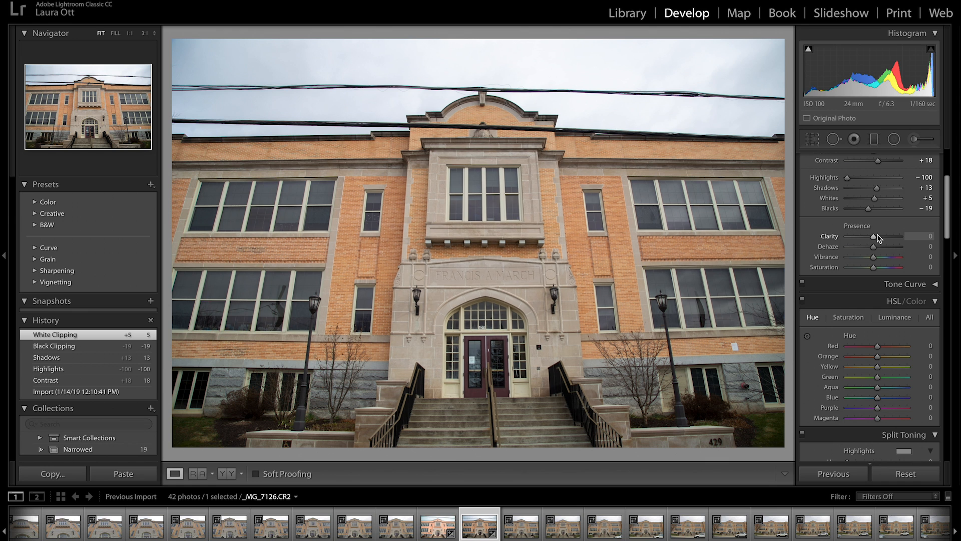
pyautogui.moveTo(873, 236); pyautogui.dragTo(892, 236)
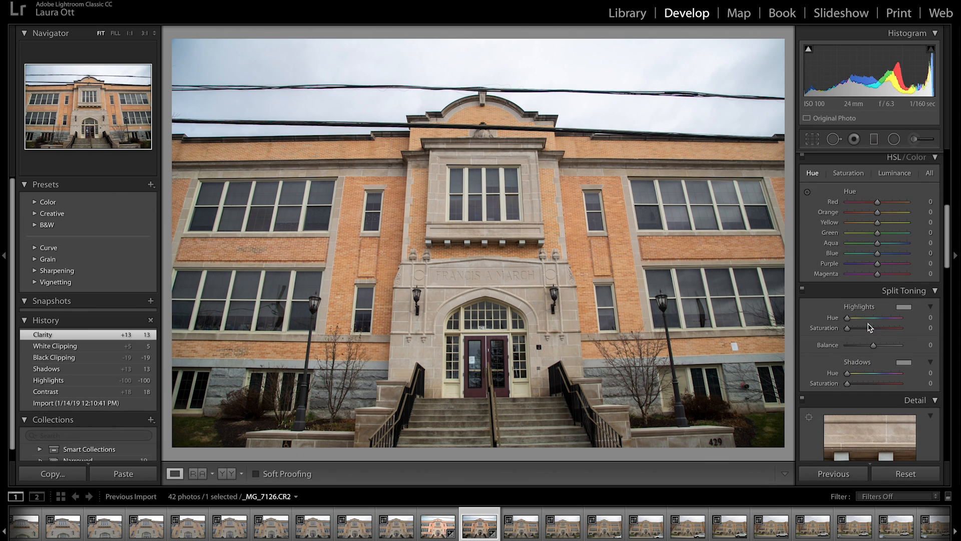
pyautogui.moveTo(922, 172)
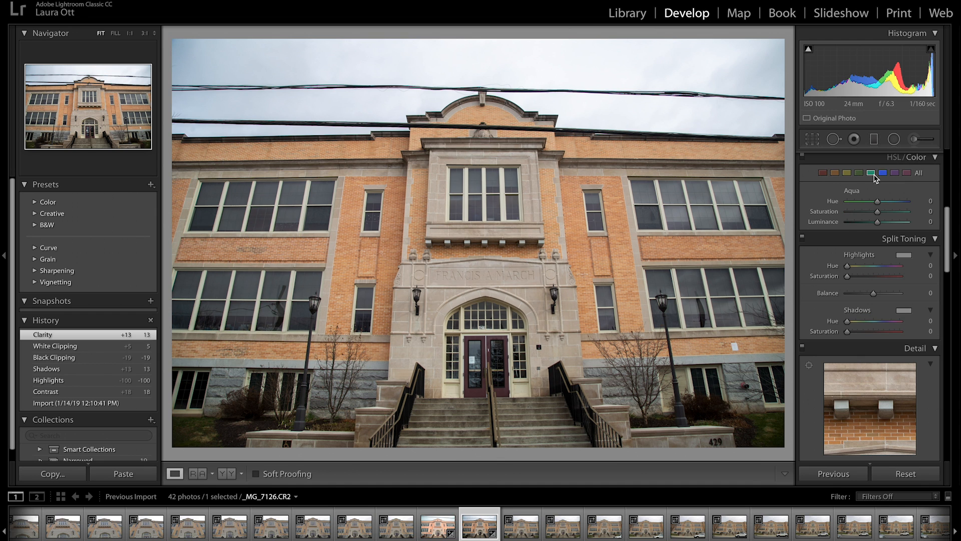
# In the HSL panel, shift the orange, yellow and green hues
pyautogui.click(824, 173)
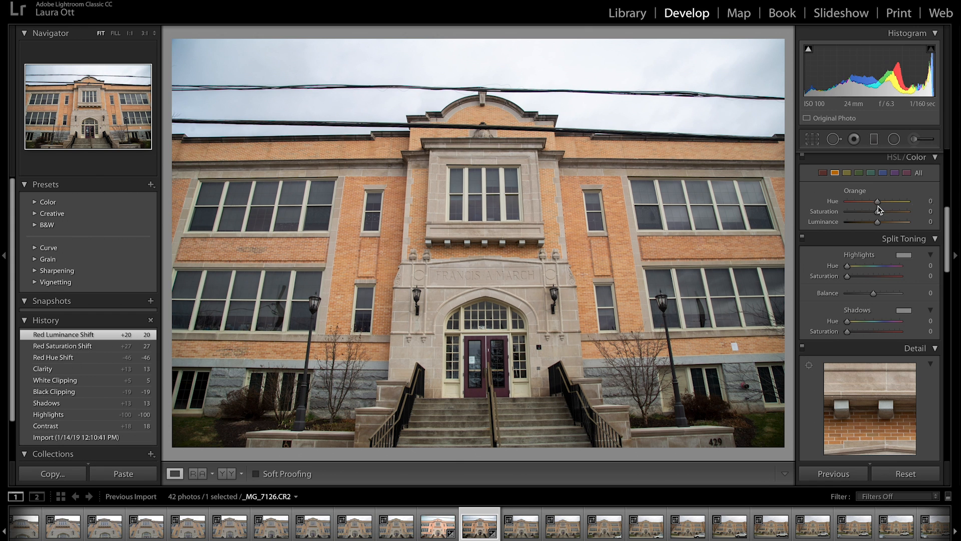
pyautogui.moveTo(875, 211); pyautogui.dragTo(869, 211)
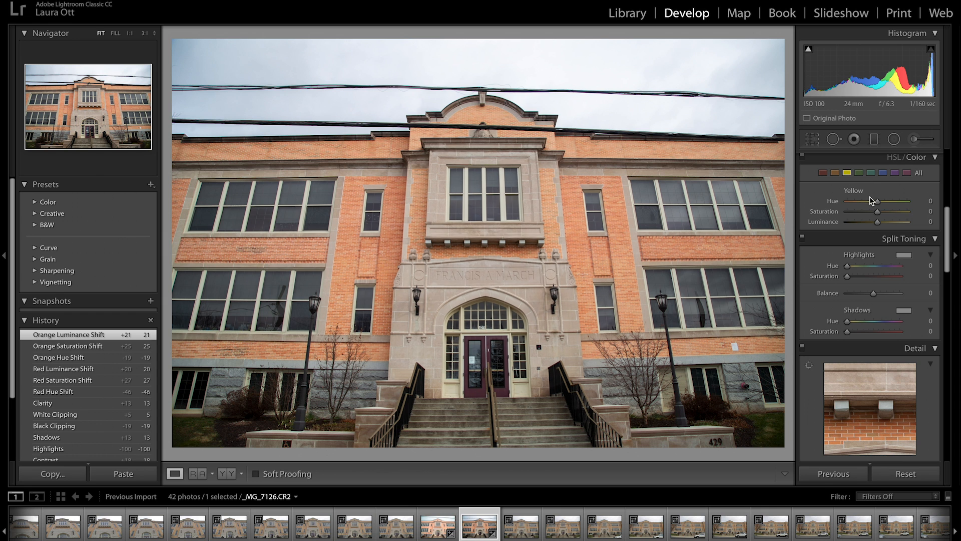
pyautogui.moveTo(877, 201); pyautogui.dragTo(868, 201)
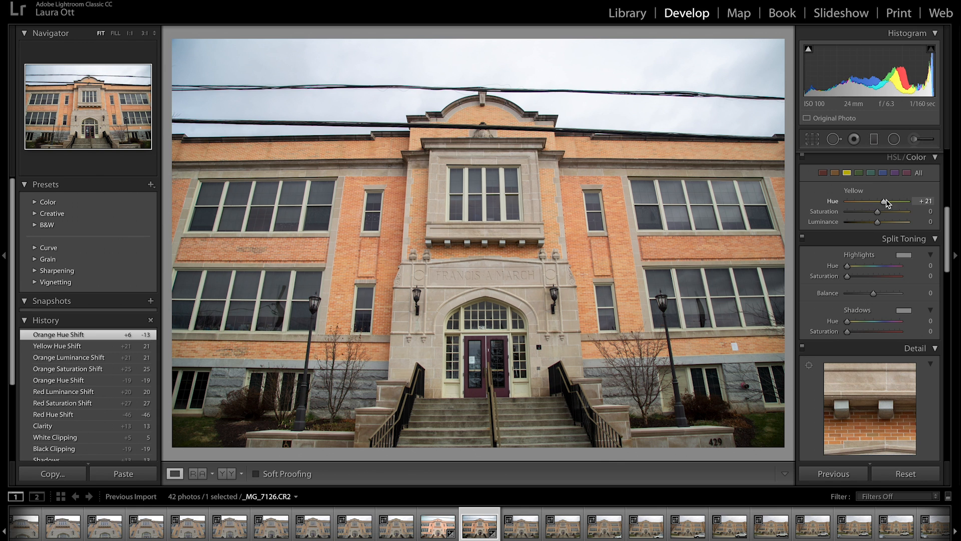
pyautogui.moveTo(876, 211); pyautogui.dragTo(910, 211)
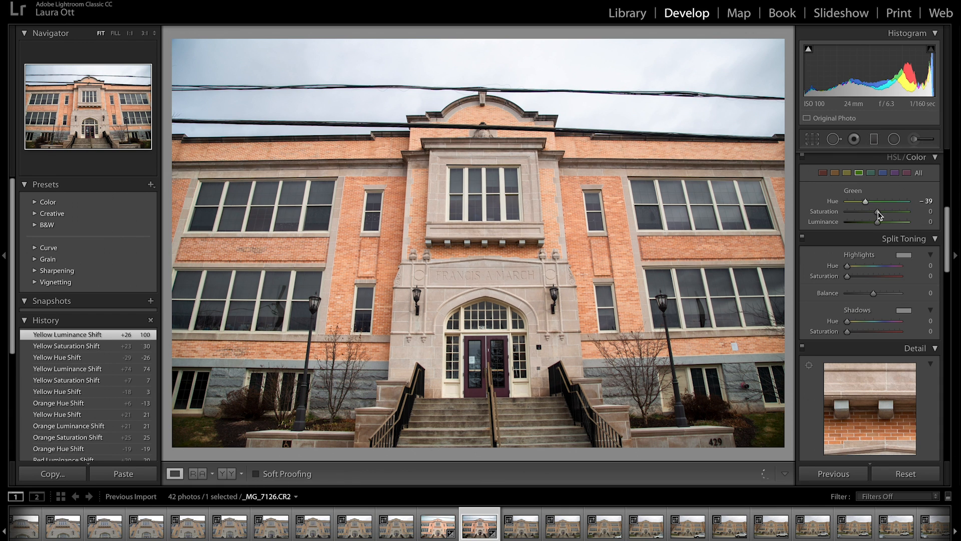
# Shift the aqua hue and brighten the magenta luminance
pyautogui.click(869, 173)
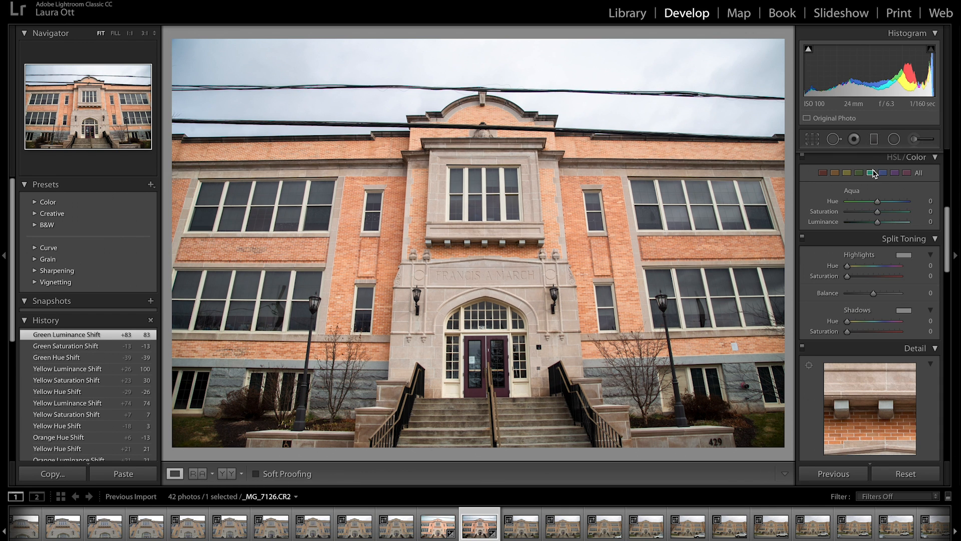
pyautogui.moveTo(879, 201); pyautogui.dragTo(872, 202)
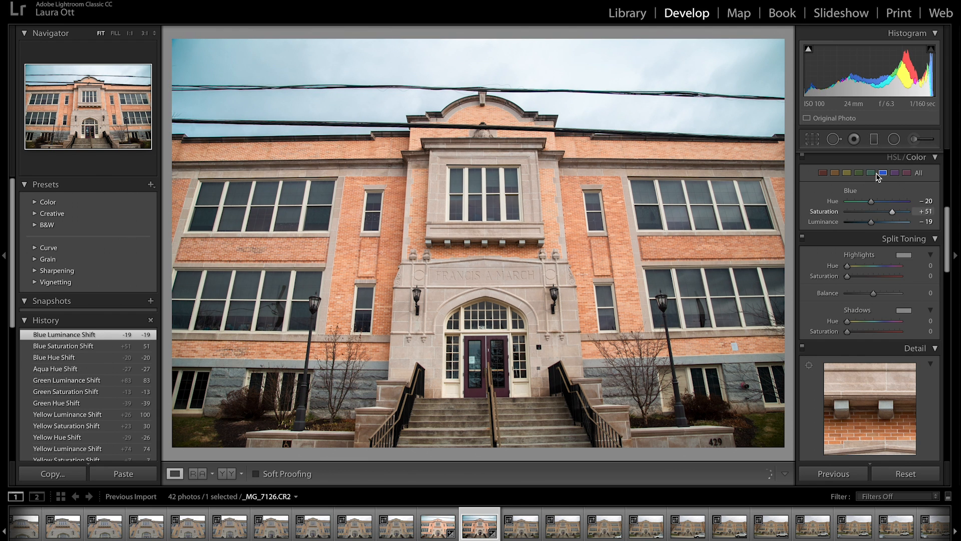
pyautogui.click(894, 173)
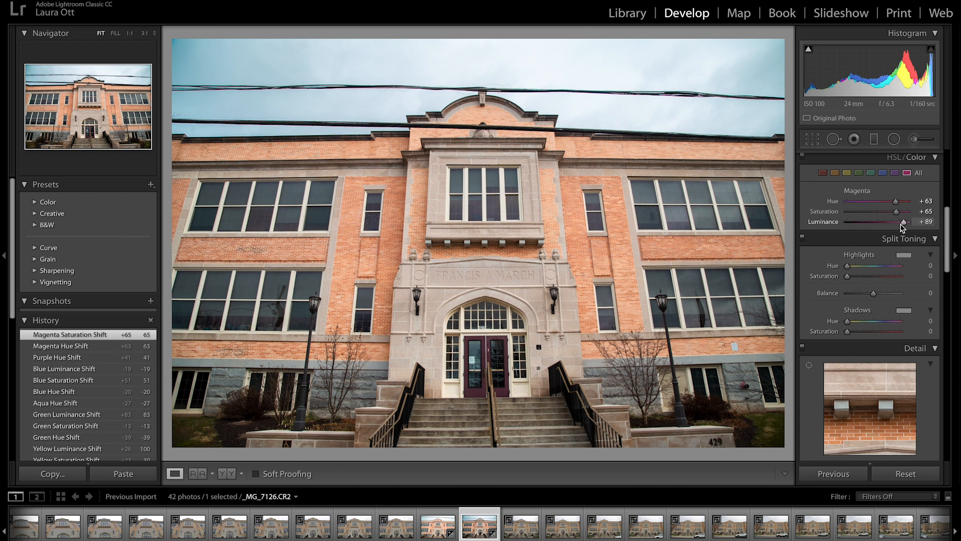
pyautogui.moveTo(919, 222); pyautogui.dragTo(868, 221)
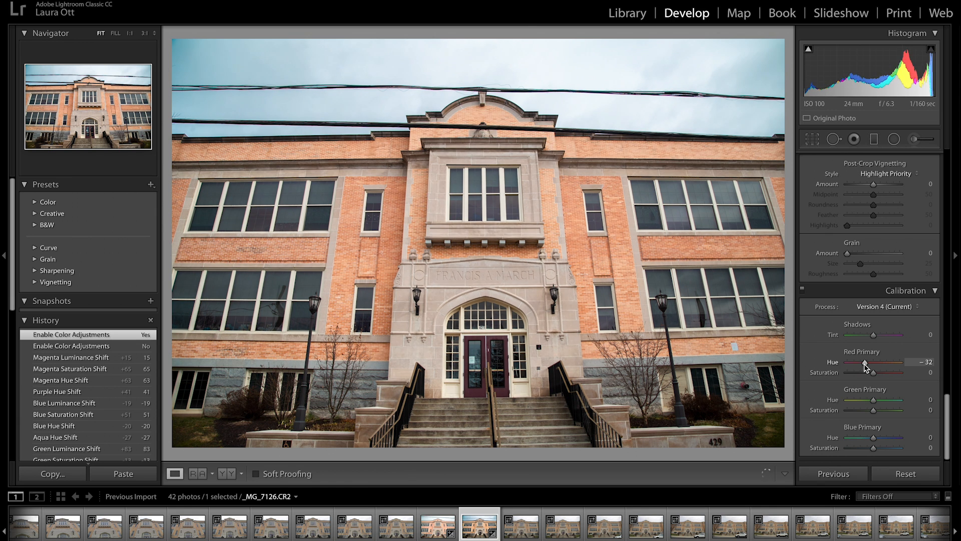
# Calibrate Red Primary Hue -8, Green Primary Hue +19, Saturation +14, and fine-tune Blue Primary
pyautogui.moveTo(865, 361); pyautogui.dragTo(874, 361)
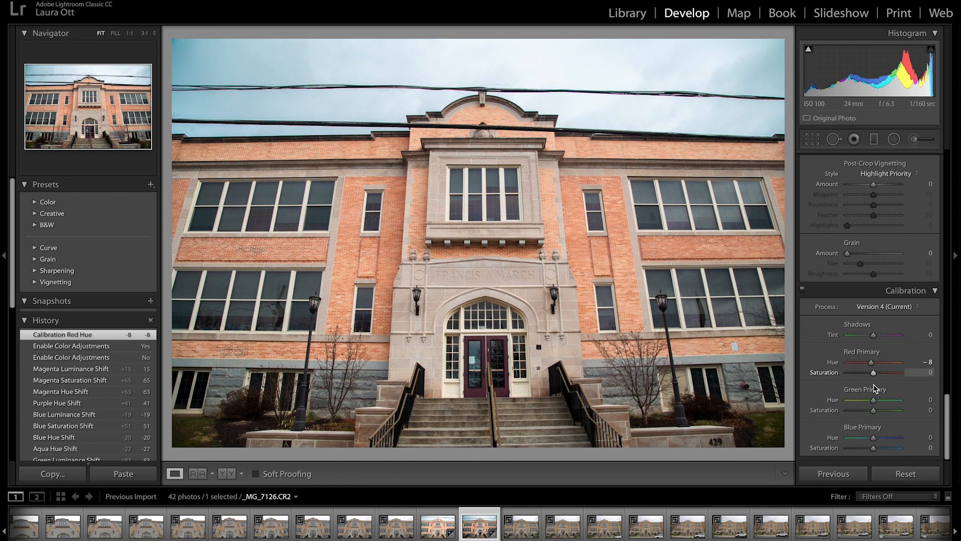
pyautogui.moveTo(888, 401); pyautogui.dragTo(860, 401)
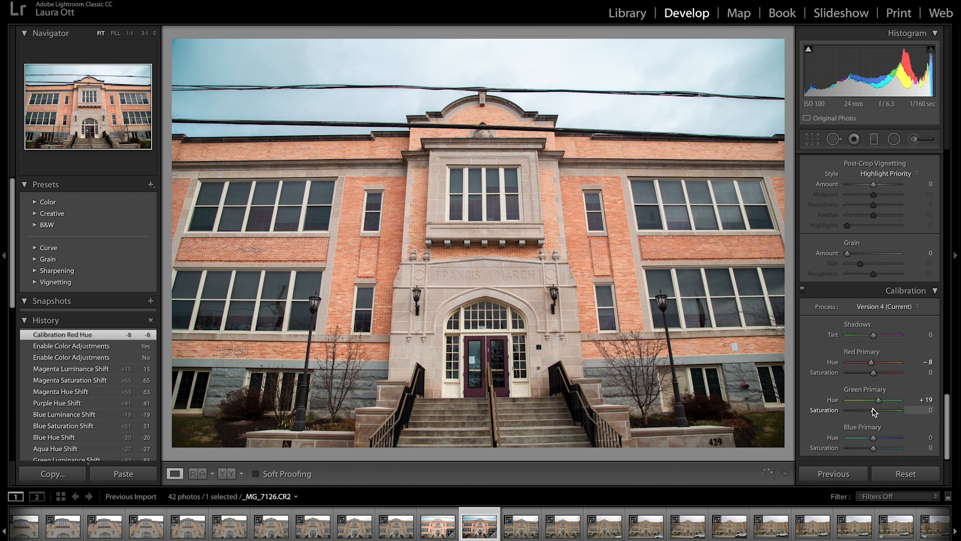
pyautogui.moveTo(874, 410); pyautogui.dragTo(887, 410)
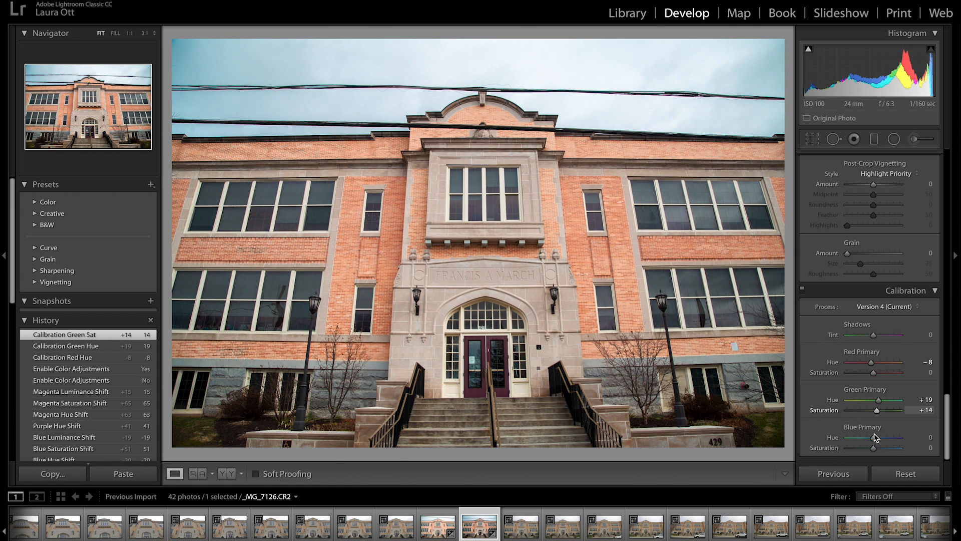
pyautogui.moveTo(874, 437); pyautogui.dragTo(913, 437)
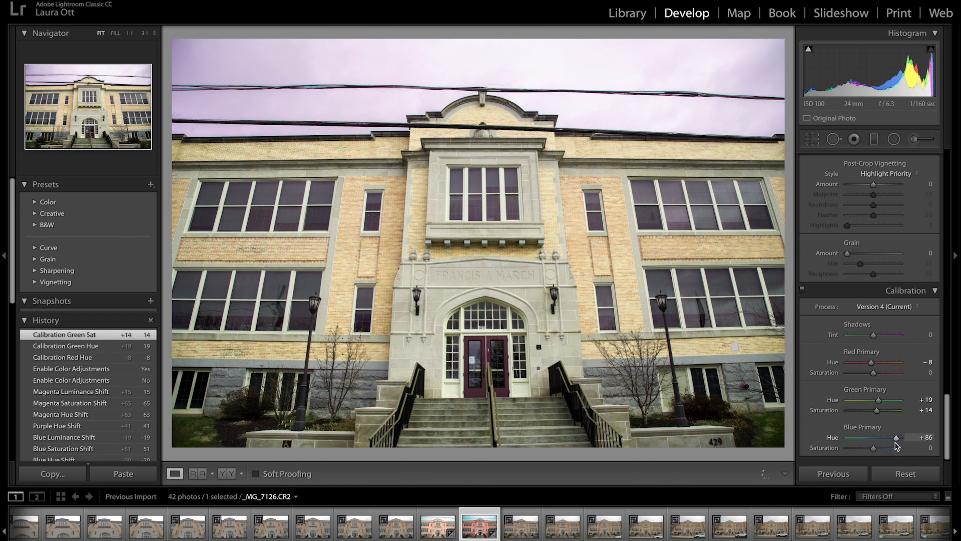
pyautogui.moveTo(904, 437); pyautogui.dragTo(874, 447)
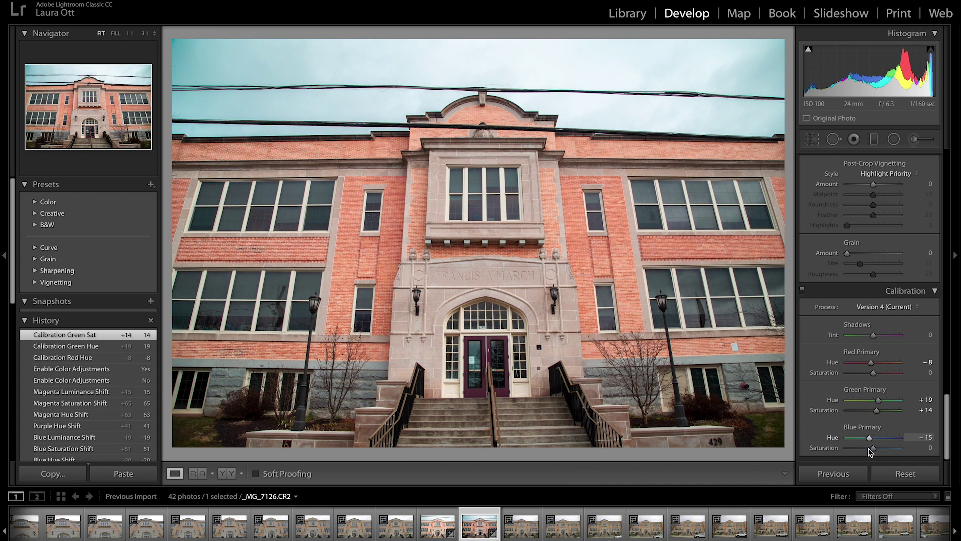
pyautogui.moveTo(874, 449); pyautogui.dragTo(886, 450)
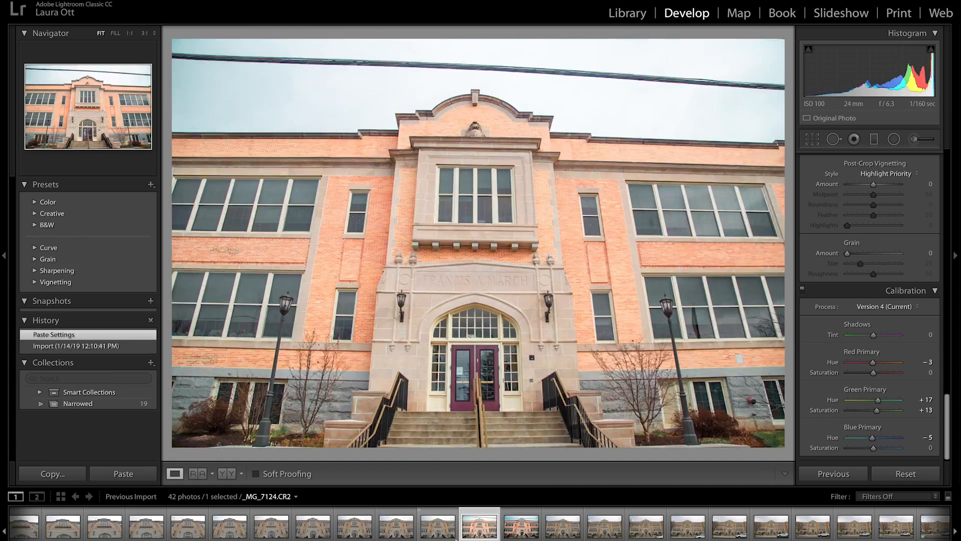
# Paste the develop settings onto the remaining selected school photos
pyautogui.click(122, 473)
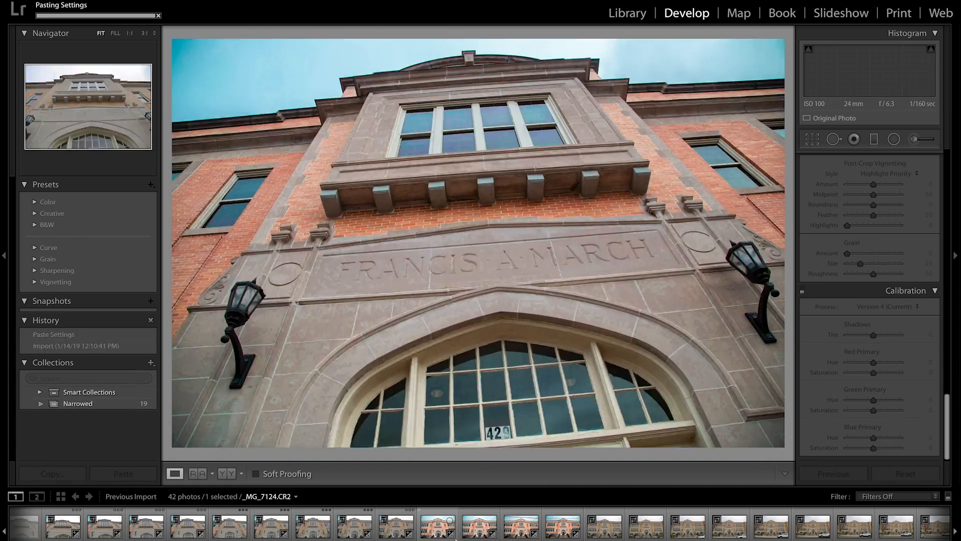
pyautogui.click(276, 529)
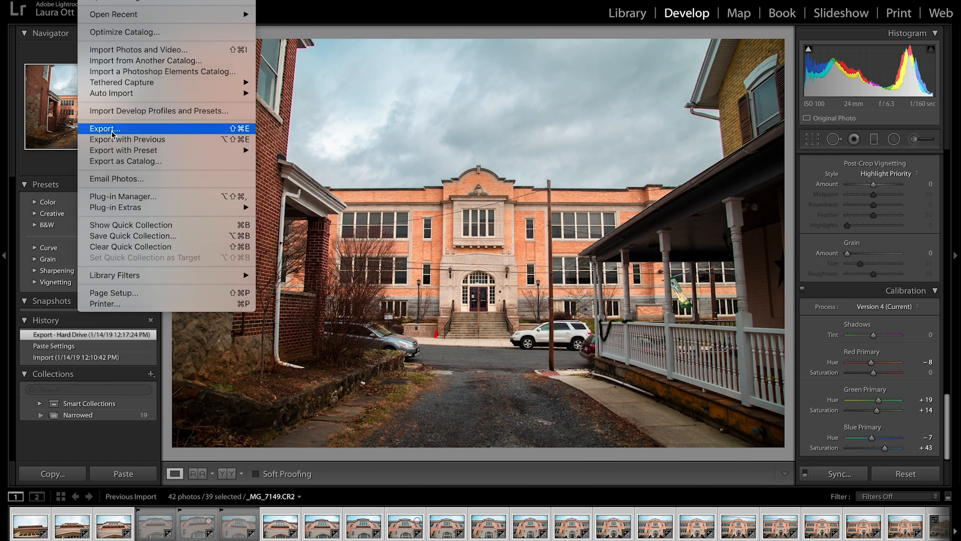
# Export the 39 photos to an 'orangefin' subfolder as sequence-numbered 'orange' files
pyautogui.click(104, 129)
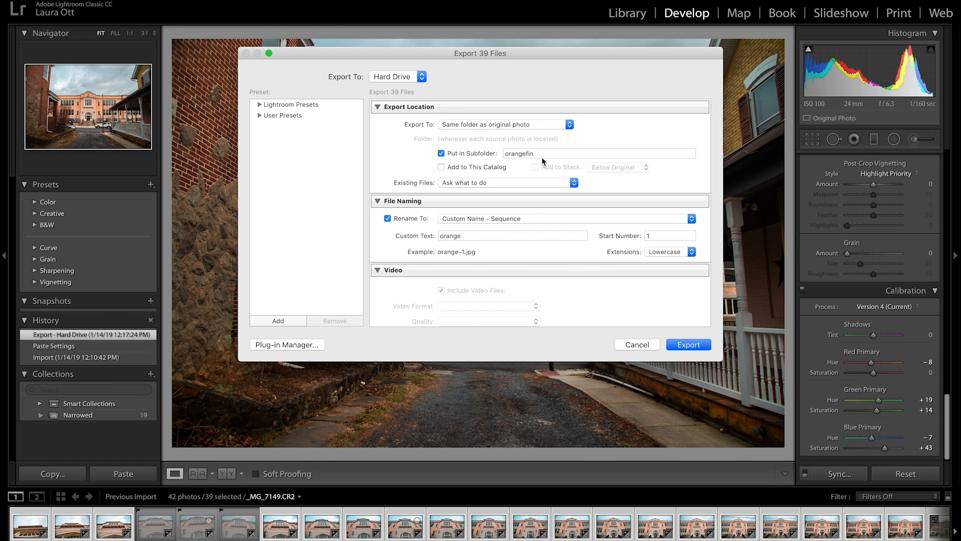
pyautogui.click(689, 344)
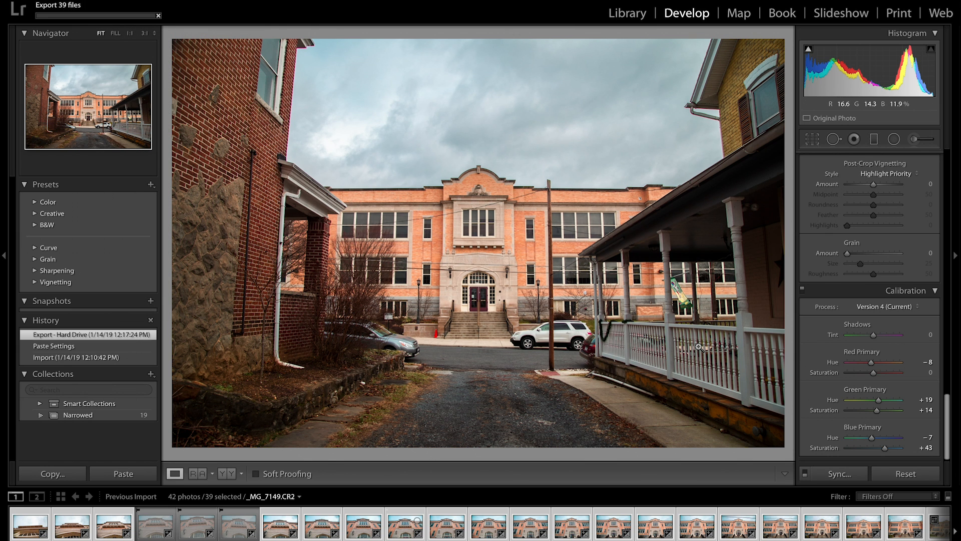
# Launch Calculator via Alfred with 'calcu' and calculate a result of 1.625
pyautogui.write('calcu')
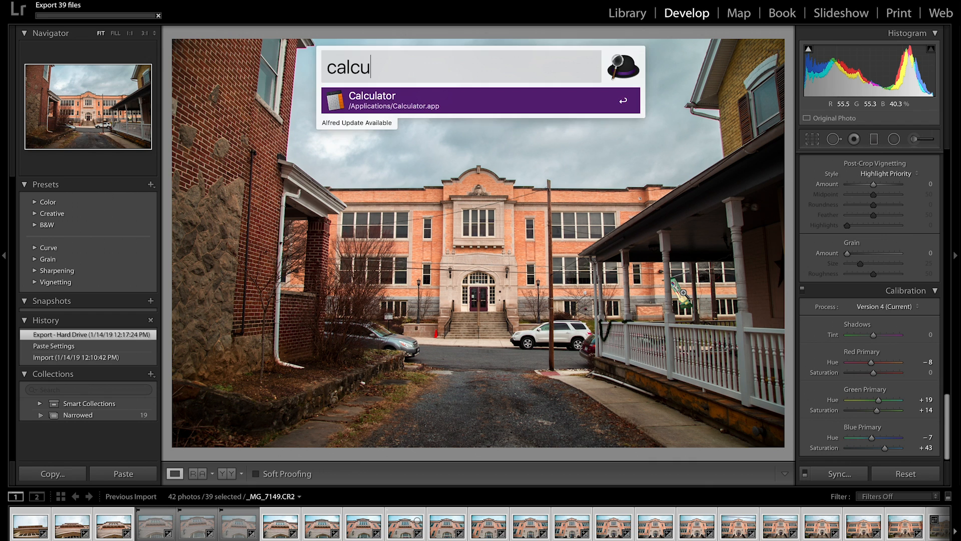
pyautogui.press('Return')
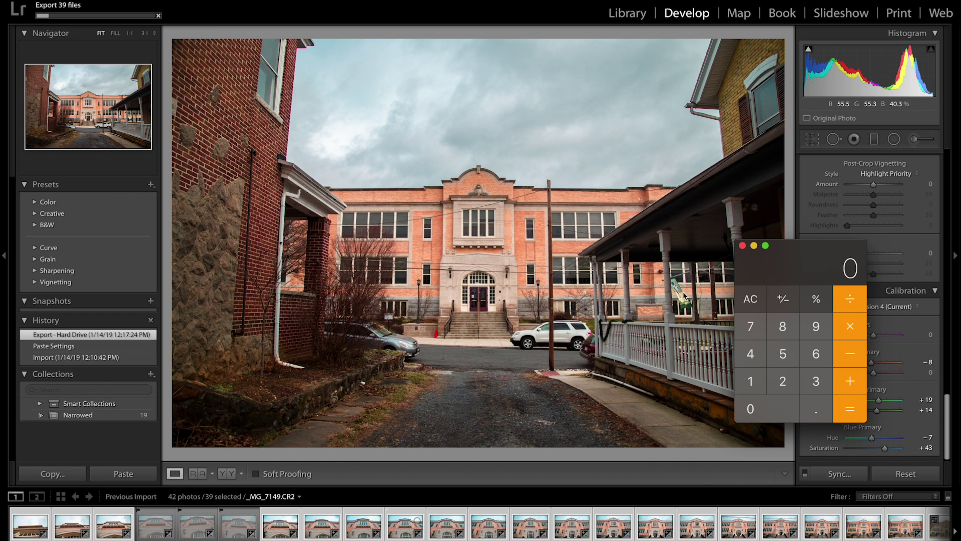
pyautogui.click(849, 409)
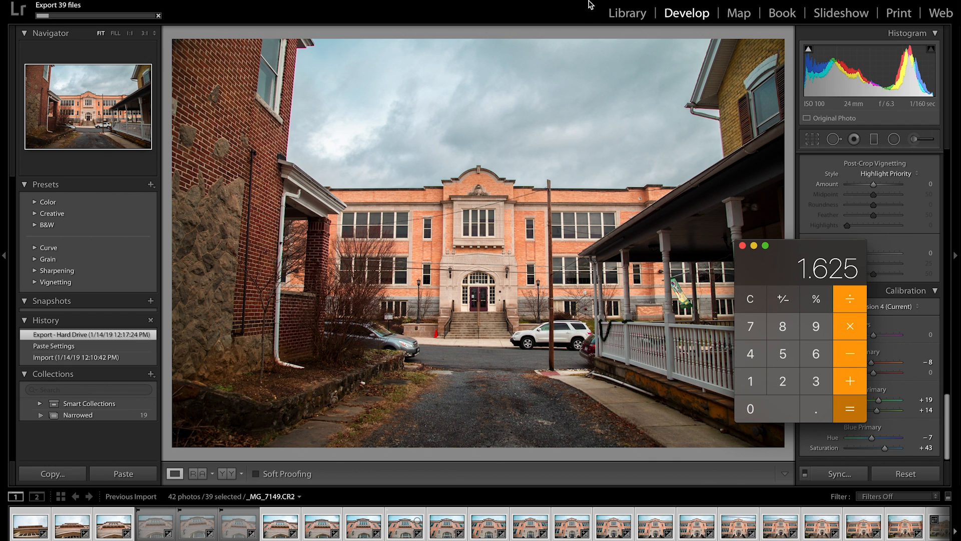
pyautogui.moveTo(950, 395)
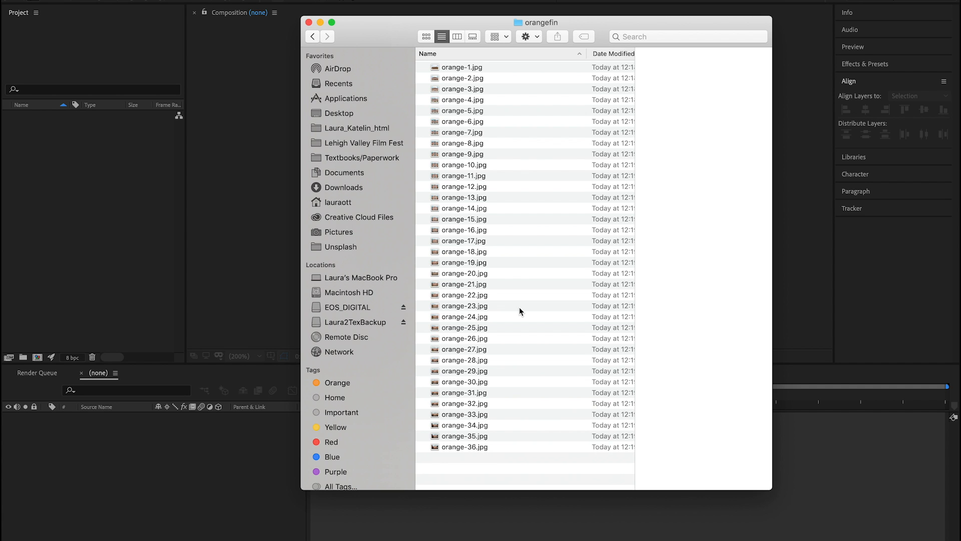
# Confirm orange-1 to orange-39.jpg in the orangefin folder and select them all
pyautogui.scroll(-3)
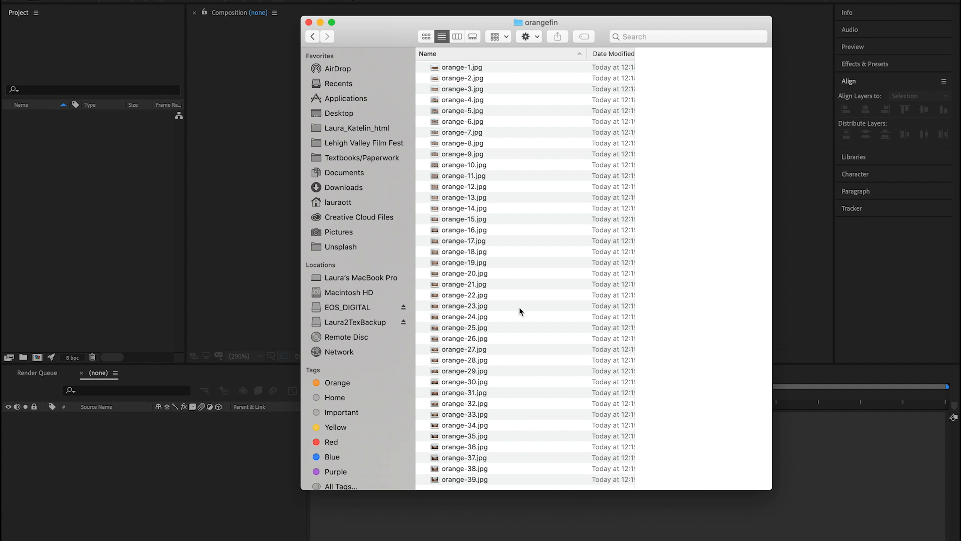
pyautogui.press('cmd+a')
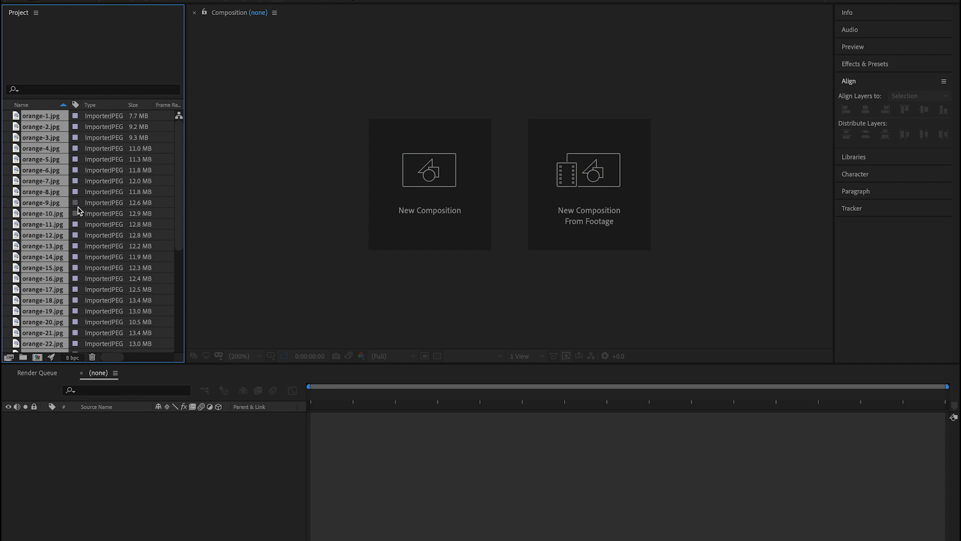
pyautogui.moveTo(102, 124)
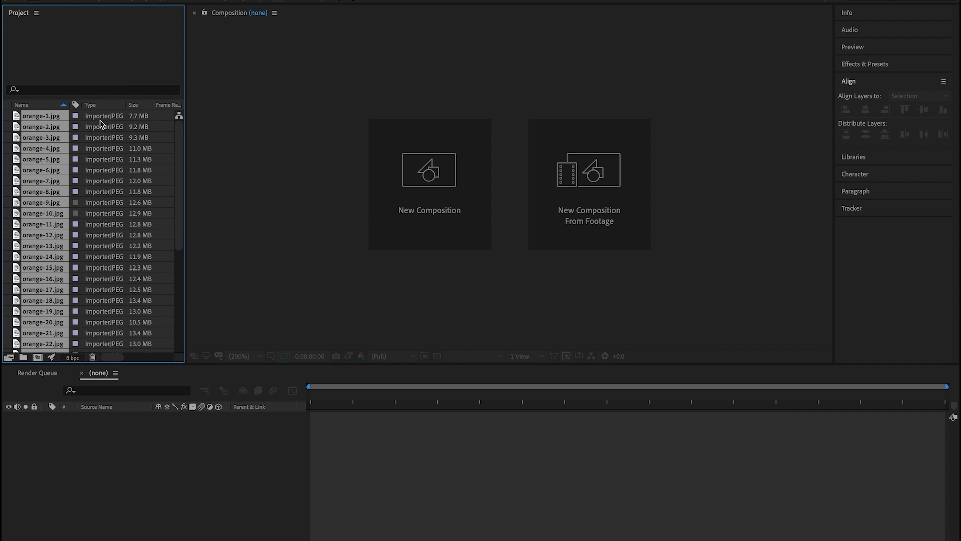
# Create a single composition from the selected JPGs, each held 3 frames as sequenced layers
pyautogui.scroll(-3)
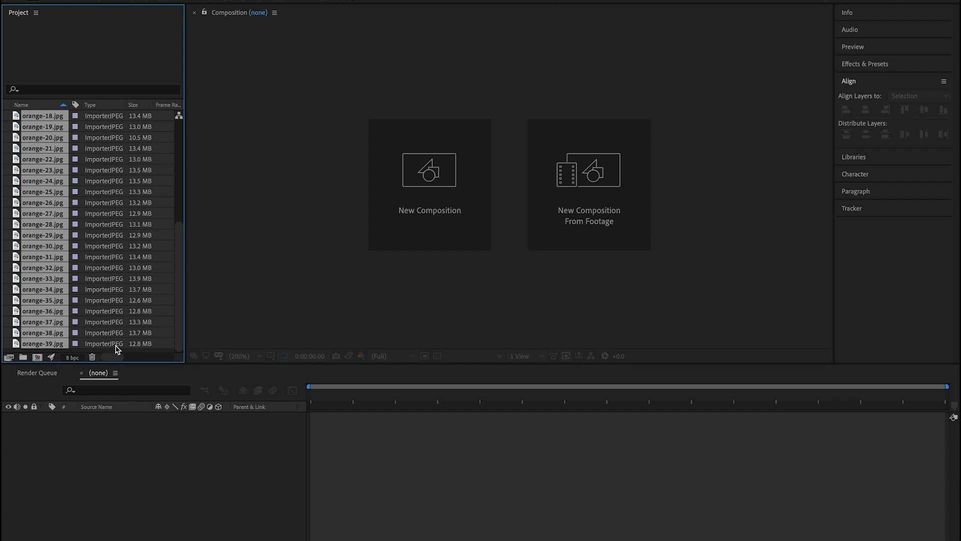
pyautogui.rightClick(116, 349)
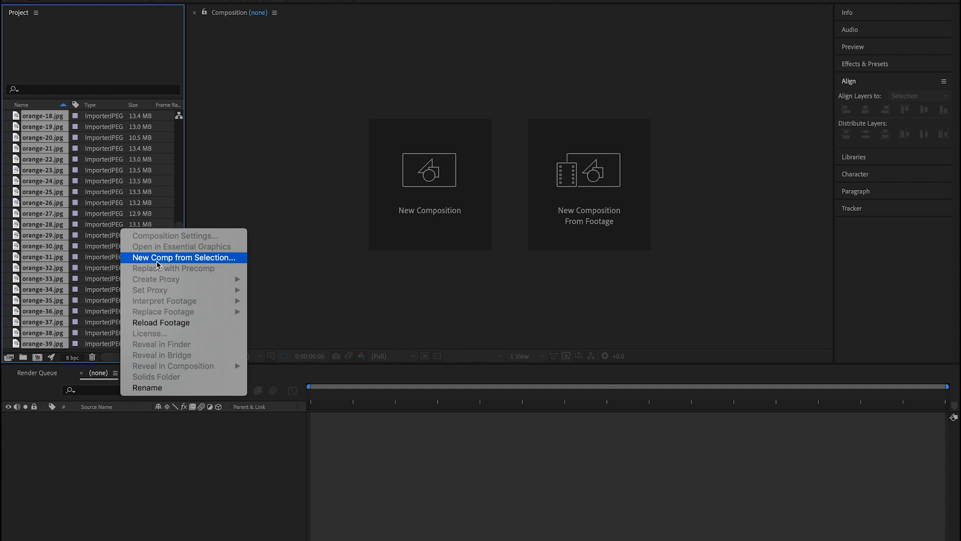
pyautogui.click(183, 257)
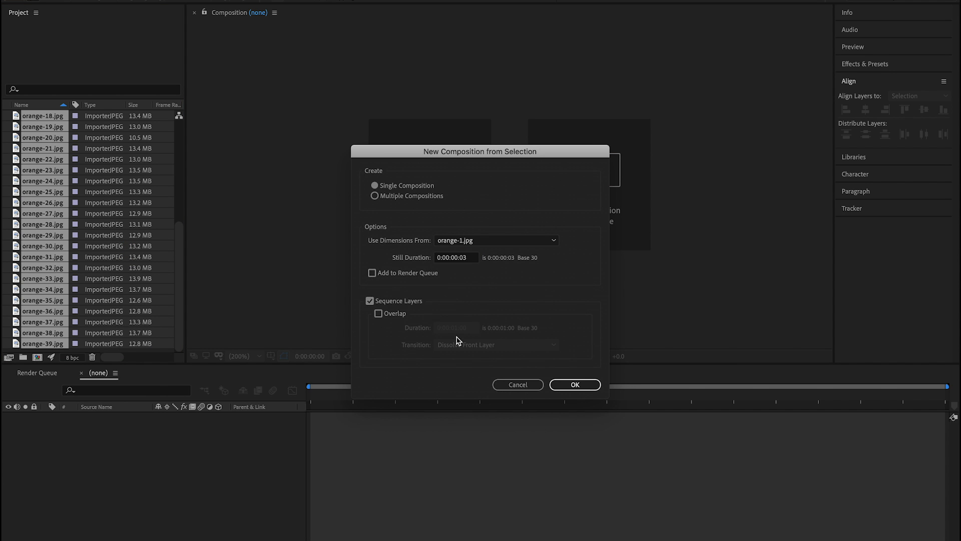
pyautogui.click(575, 384)
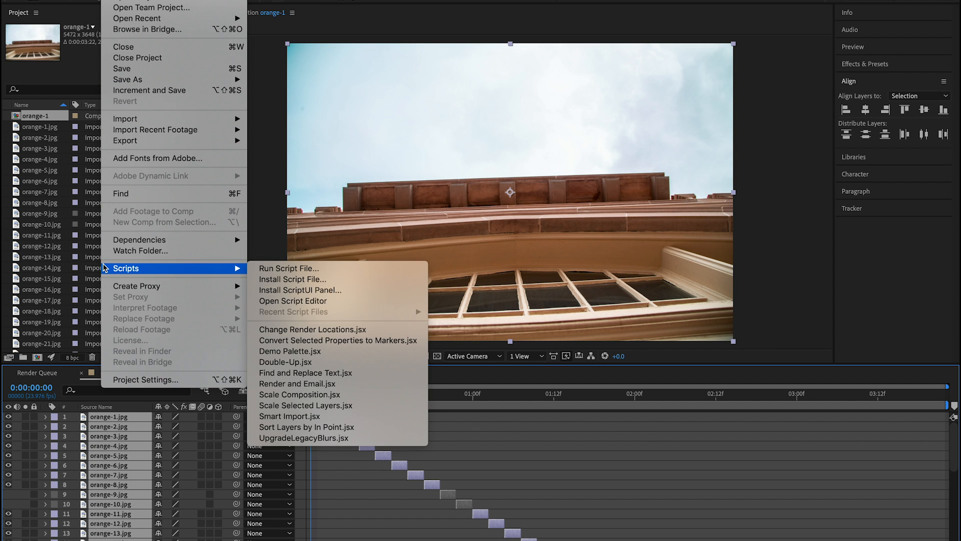
pyautogui.moveTo(125, 141)
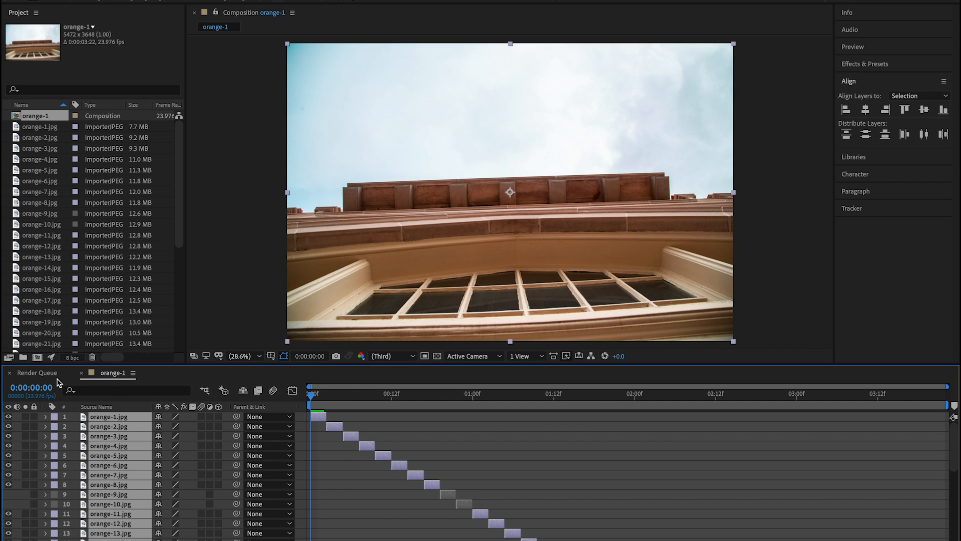
# Render orange-1 from the Render Queue as lossless orange-1.mov with Best Settings
pyautogui.click(37, 372)
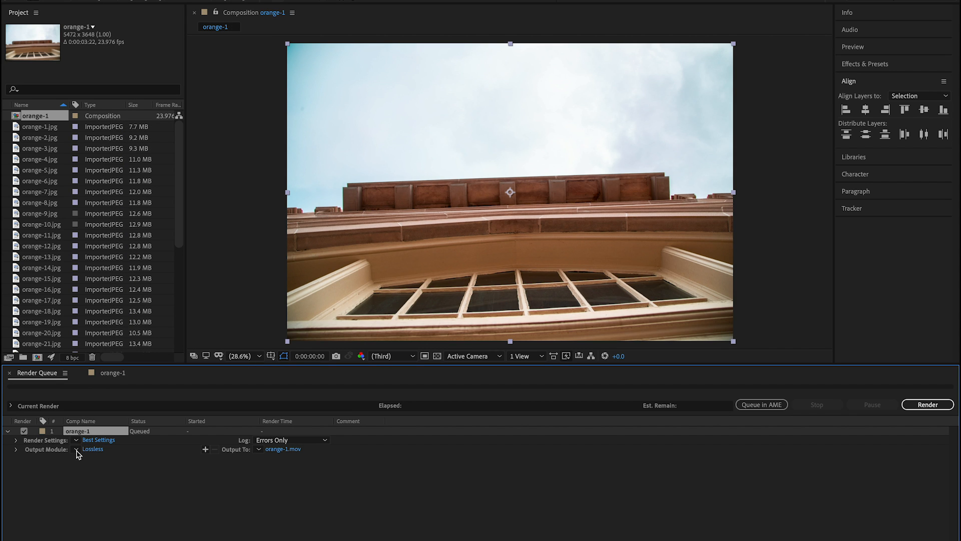
pyautogui.moveTo(324, 468)
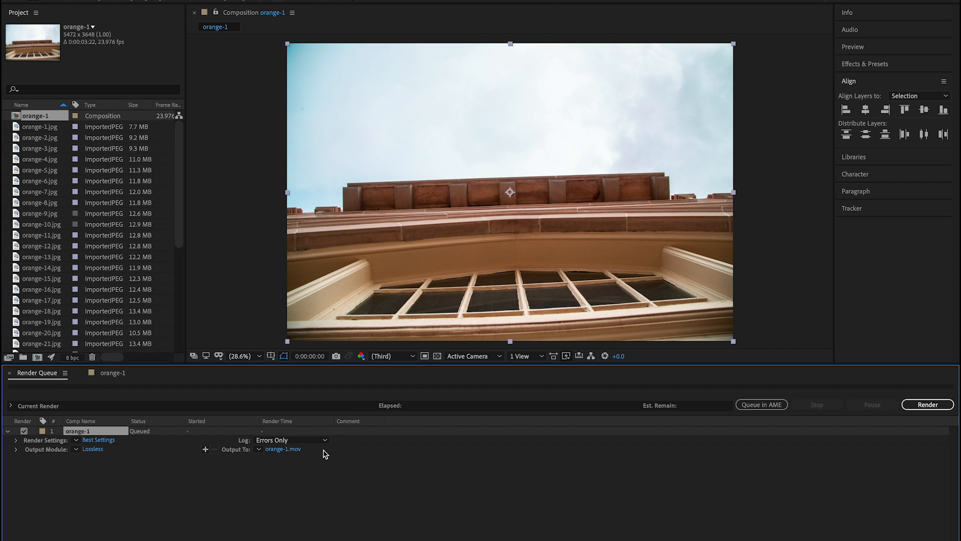
pyautogui.moveTo(927, 405)
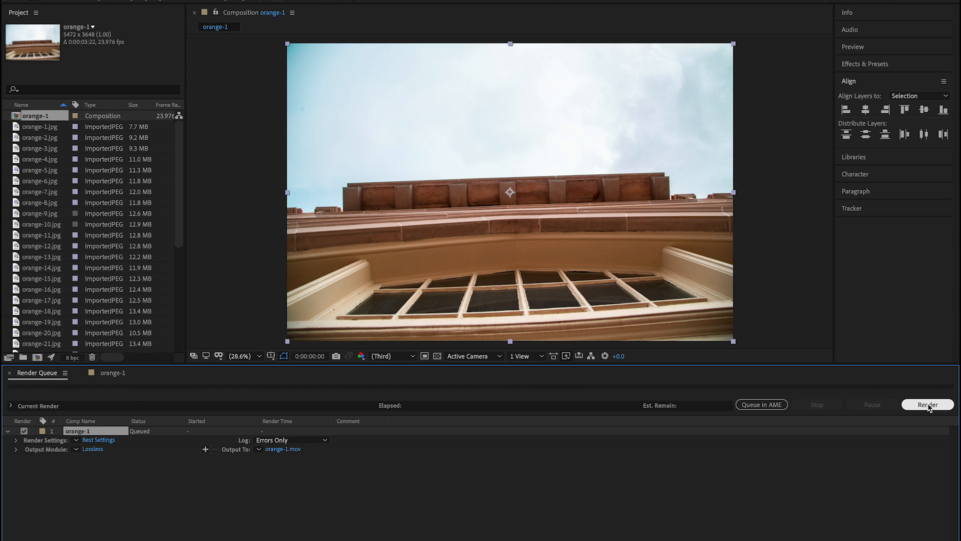
pyautogui.click(929, 404)
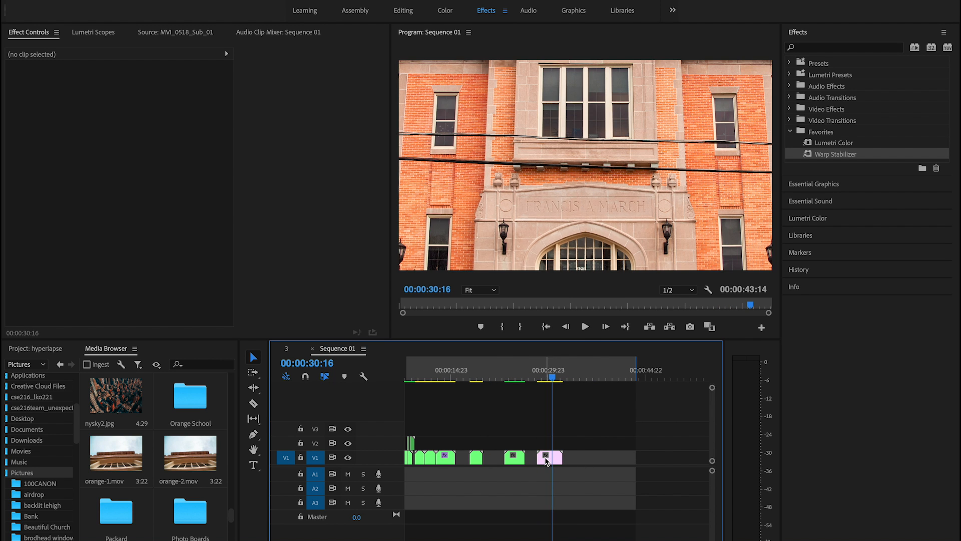
# Retime the orange-2.mov clip to a 00:00:02:00 duration via Speed/Duration
pyautogui.click(547, 458)
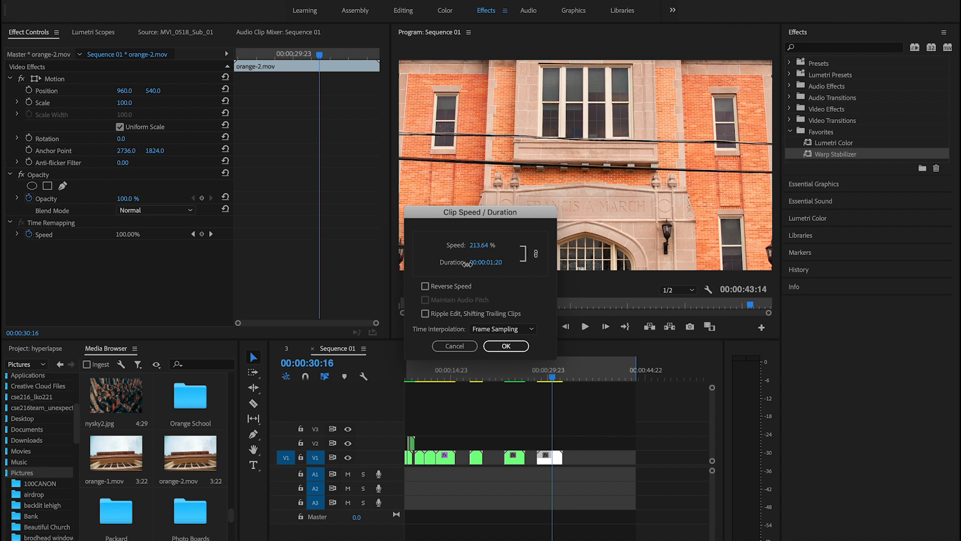
pyautogui.write('200')
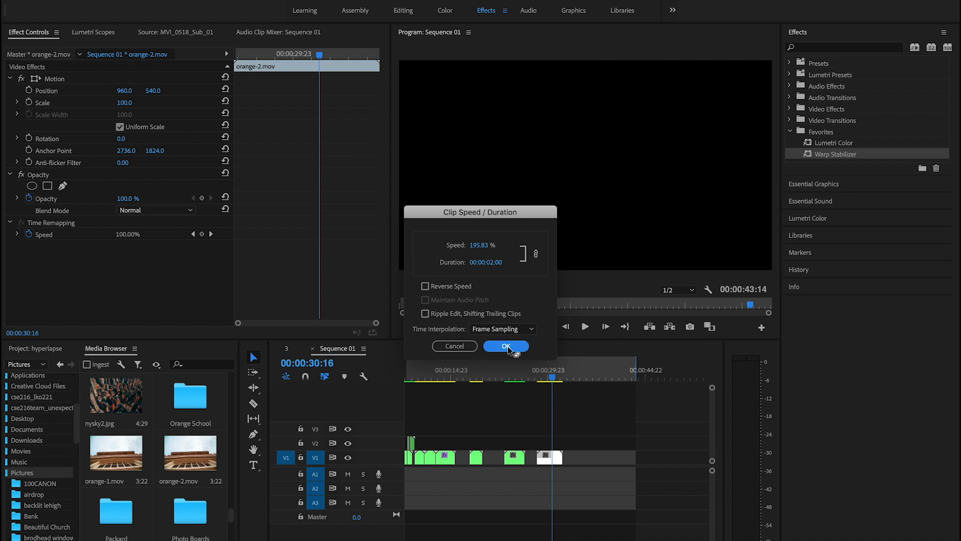
pyautogui.click(506, 346)
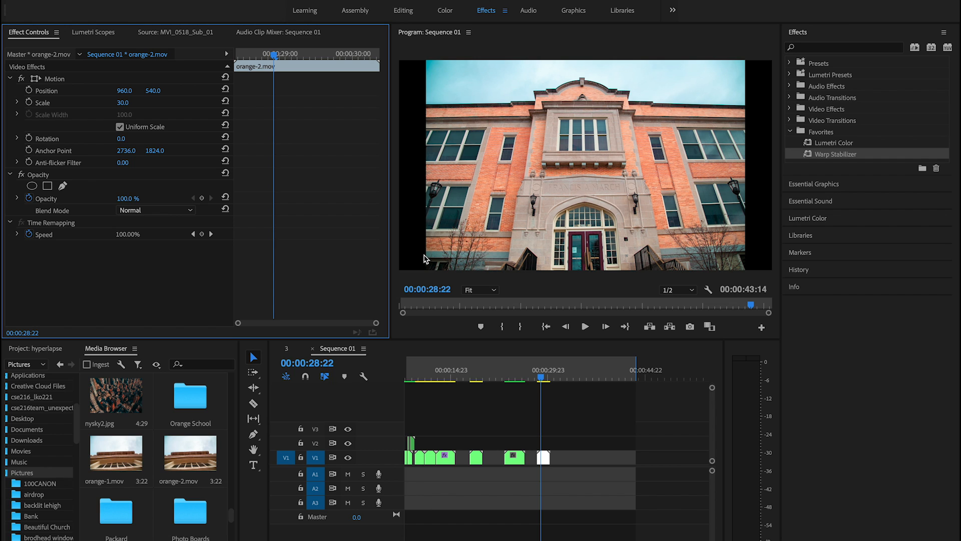
pyautogui.moveTo(746, 74)
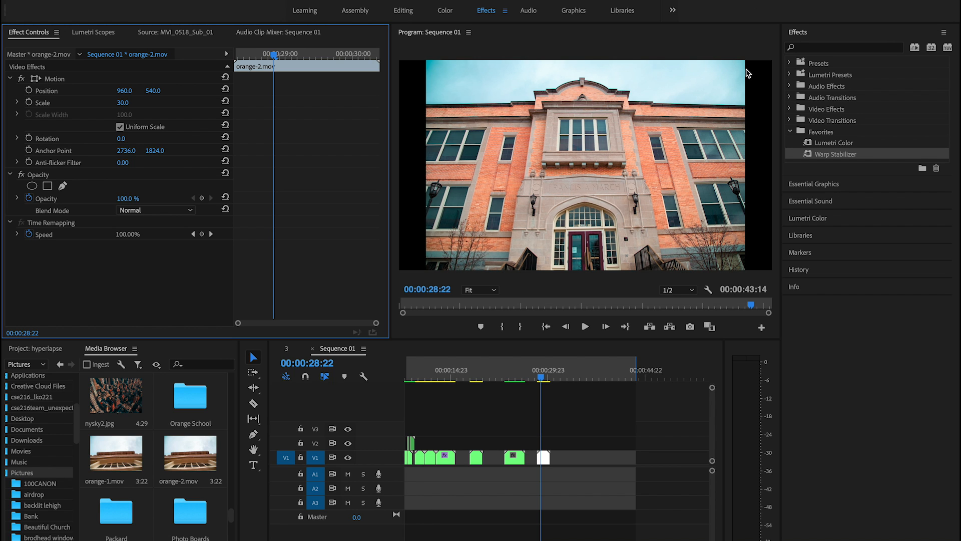
pyautogui.moveTo(560, 418)
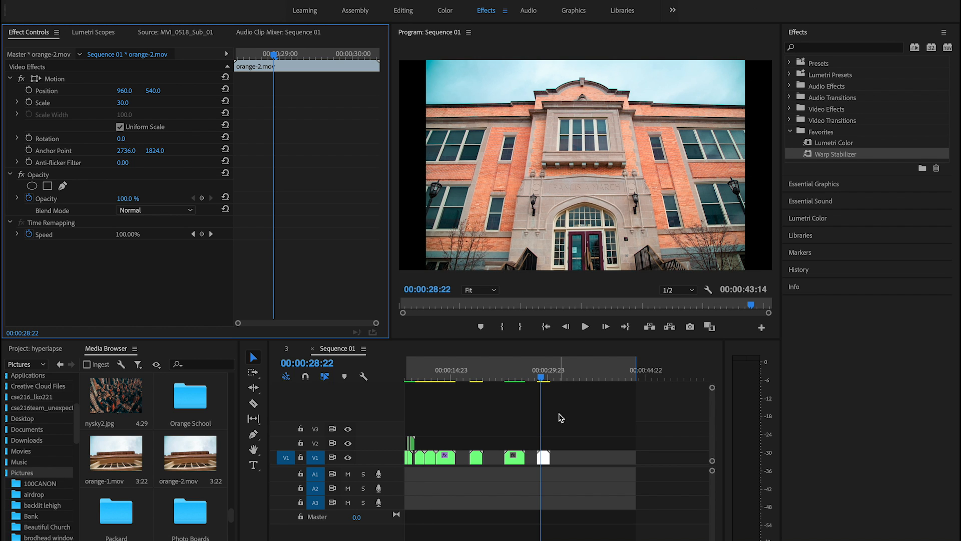
# Nest the orange-2 clip as a sequence named 'orangey' and select it for stabilizing
pyautogui.rightClick(543, 458)
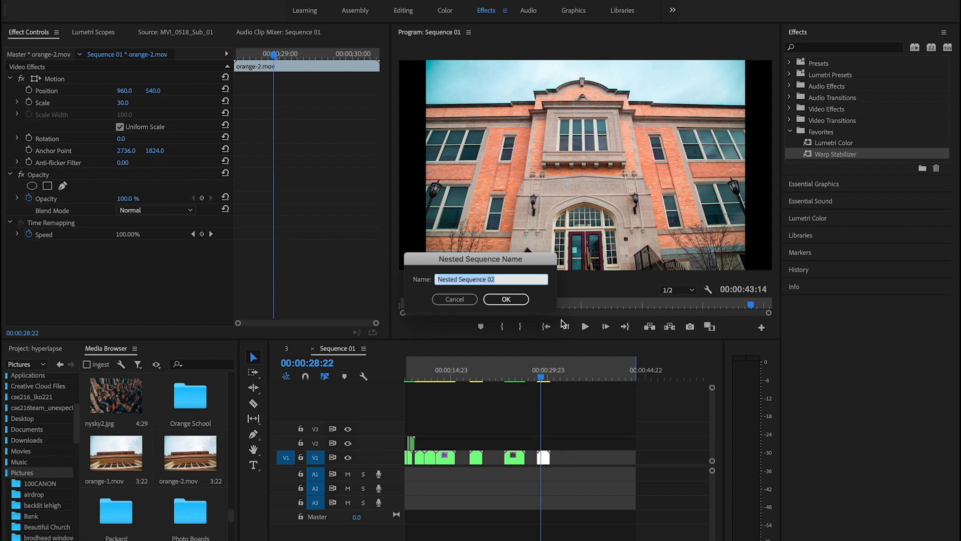
pyautogui.write('orangey')
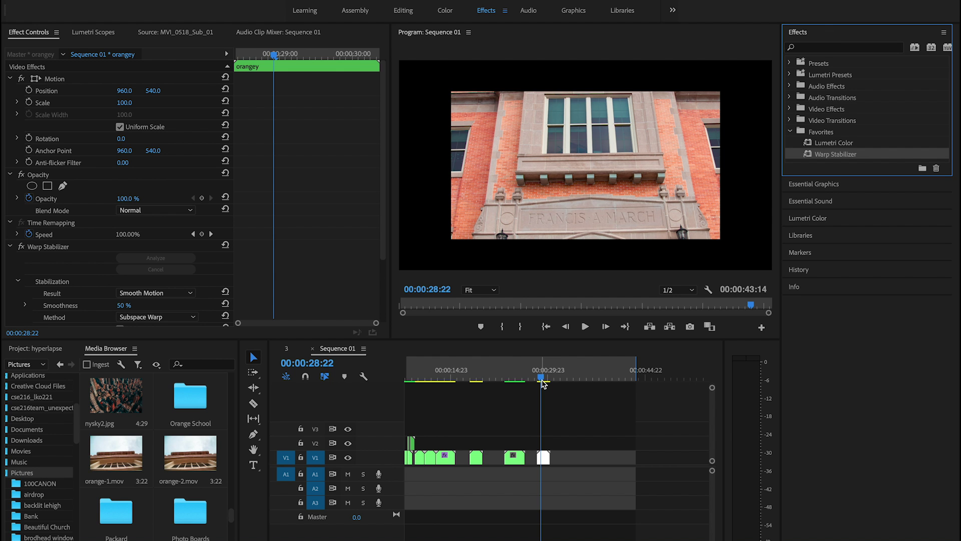
pyautogui.click(543, 378)
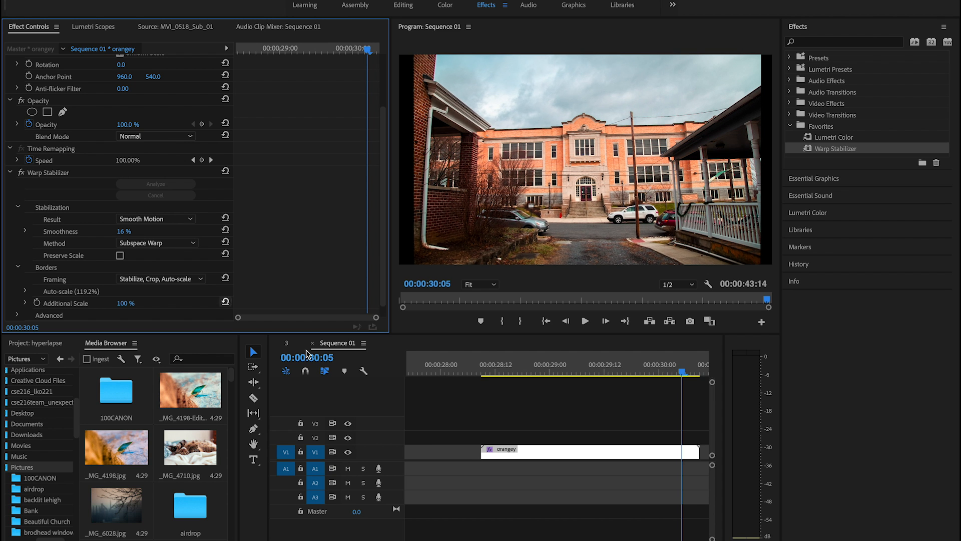
# Set Smoothness to 16% and Scale to 113, scrubbing the clip to review motion
pyautogui.click(480, 371)
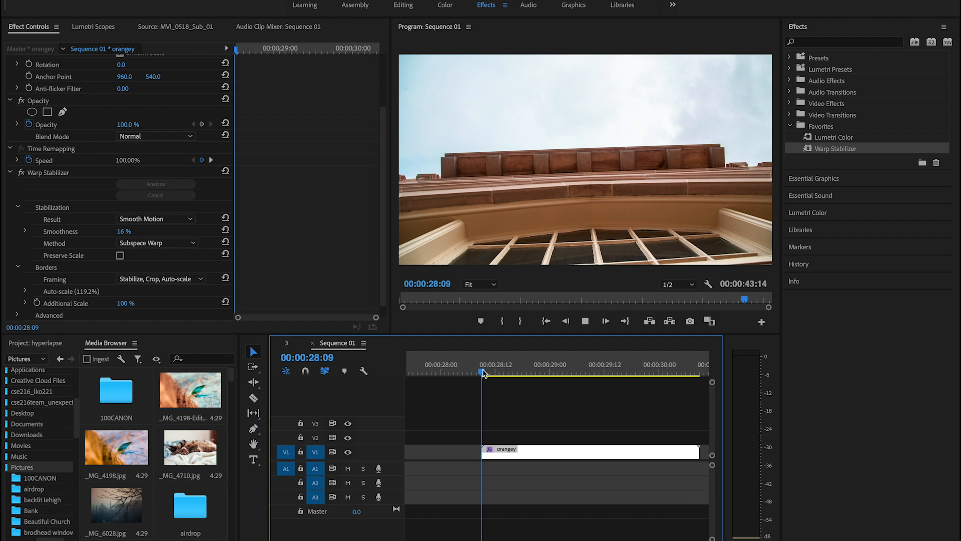
pyautogui.click(488, 371)
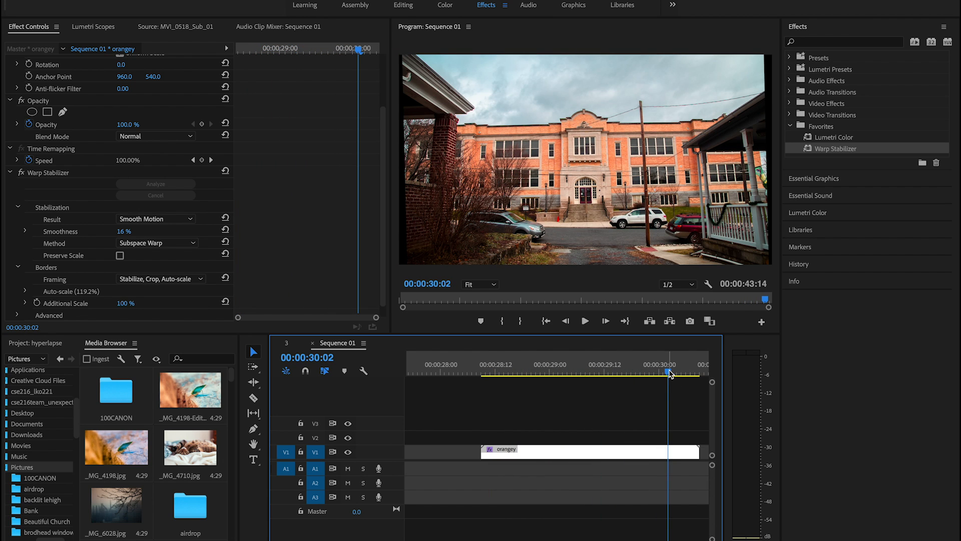
pyautogui.moveTo(669, 372); pyautogui.dragTo(687, 371)
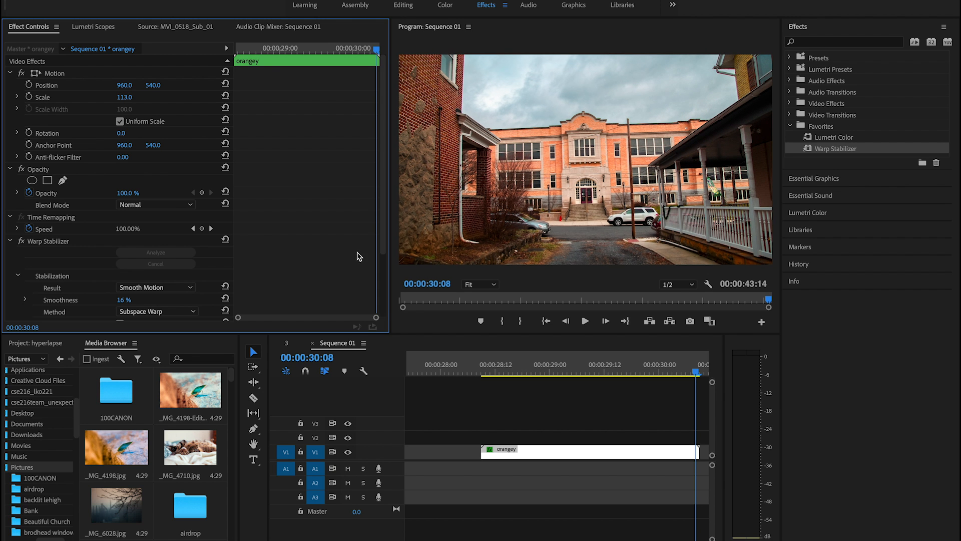
pyautogui.click(533, 373)
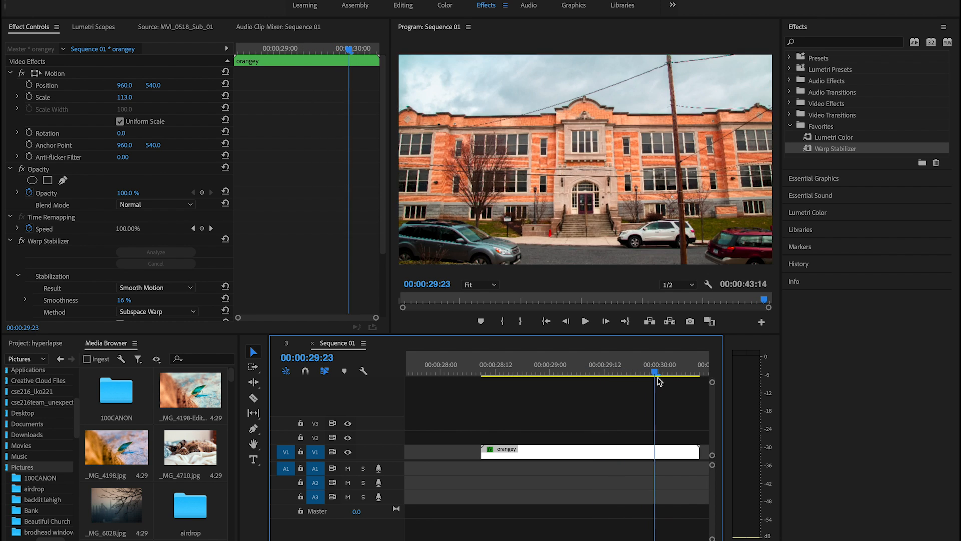
pyautogui.moveTo(655, 372); pyautogui.dragTo(692, 372)
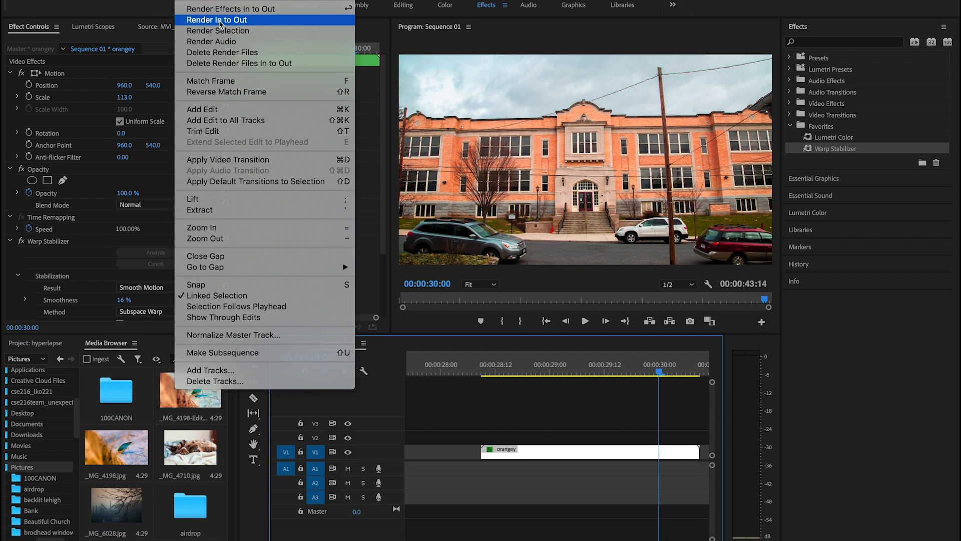
# Start a Render In to Out preview of the stabilized 'orangey' sequence
pyautogui.click(221, 20)
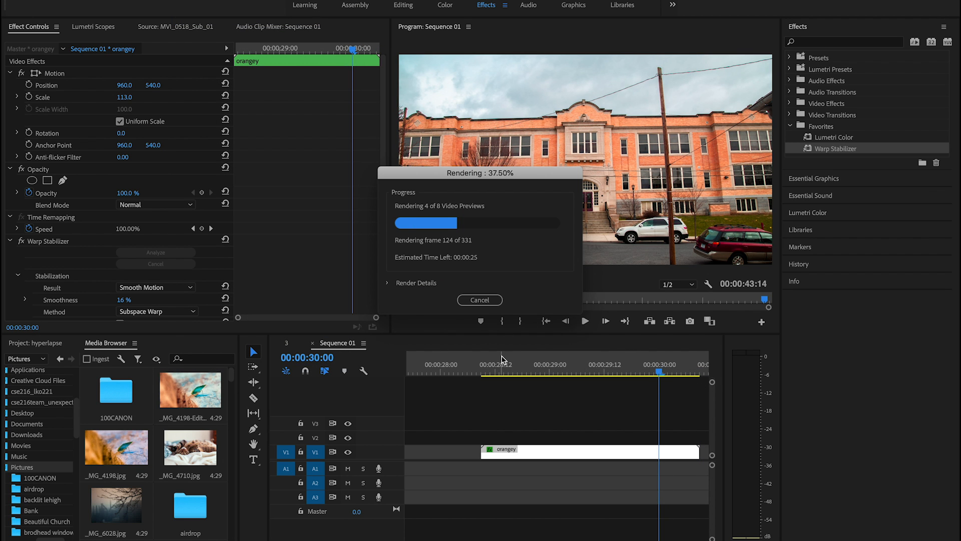